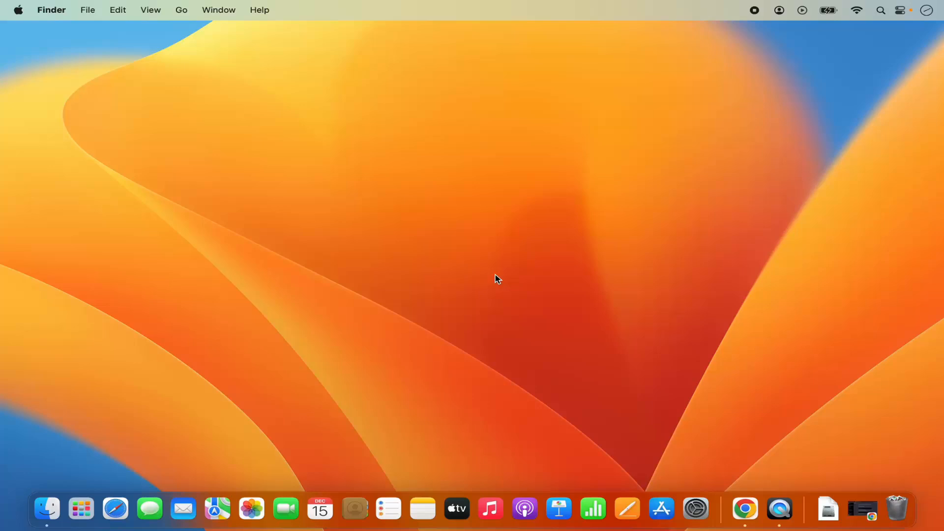
pyautogui.moveTo(648, 487)
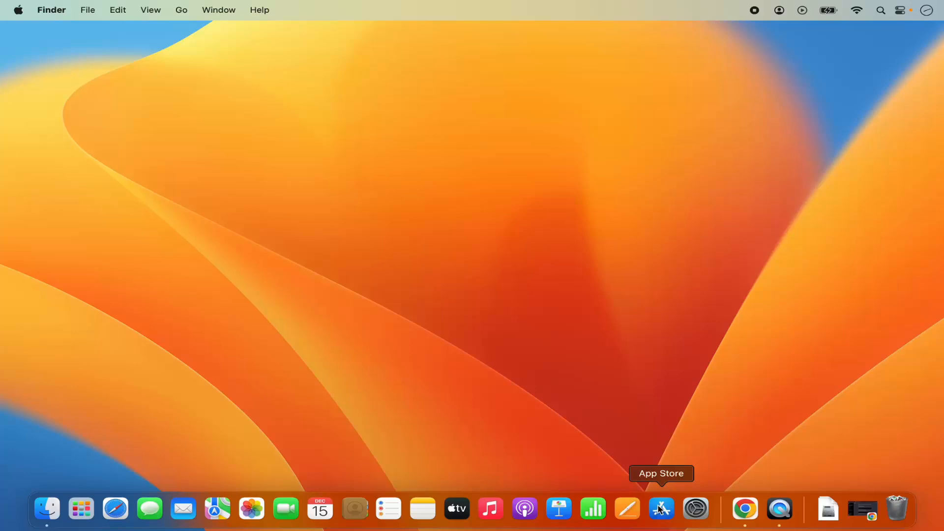
# Step: Search Launchpad for 'app' and open the App Store to its Discover page
pyautogui.click(660, 509)
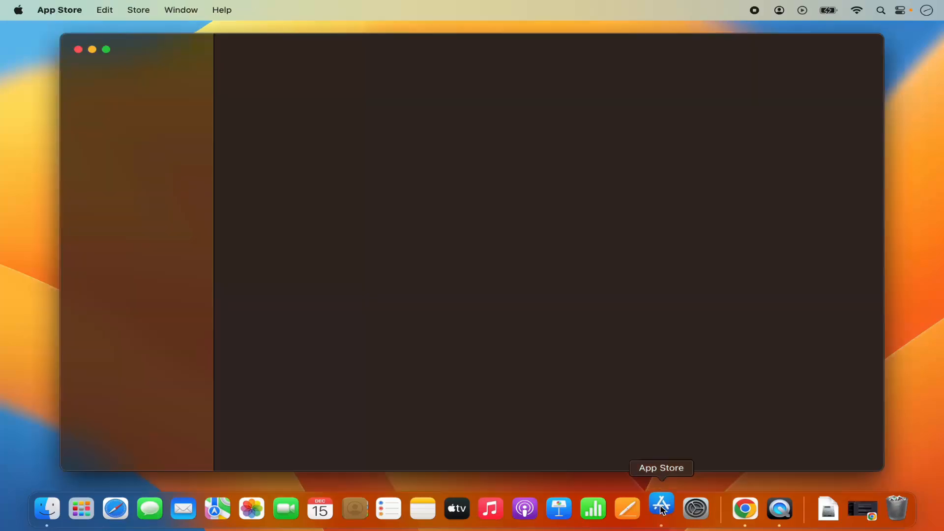
pyautogui.click(81, 509)
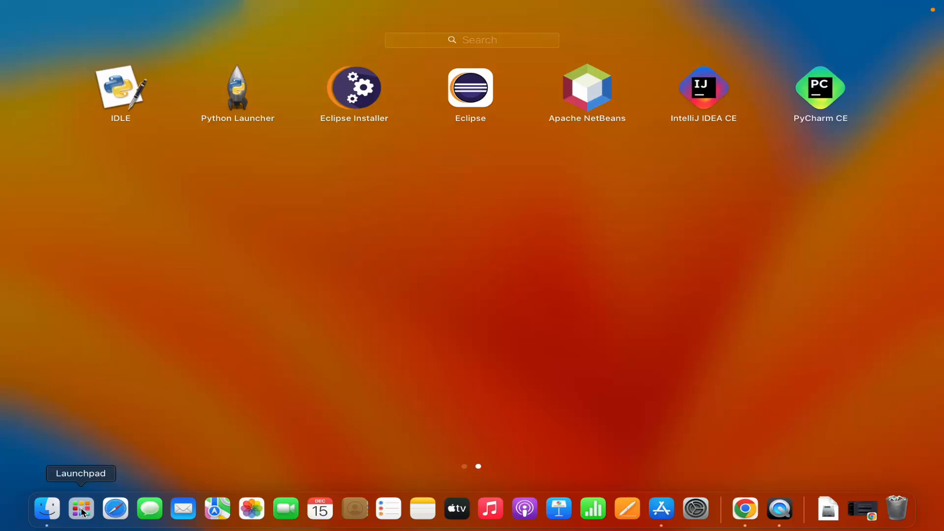
pyautogui.write('a')
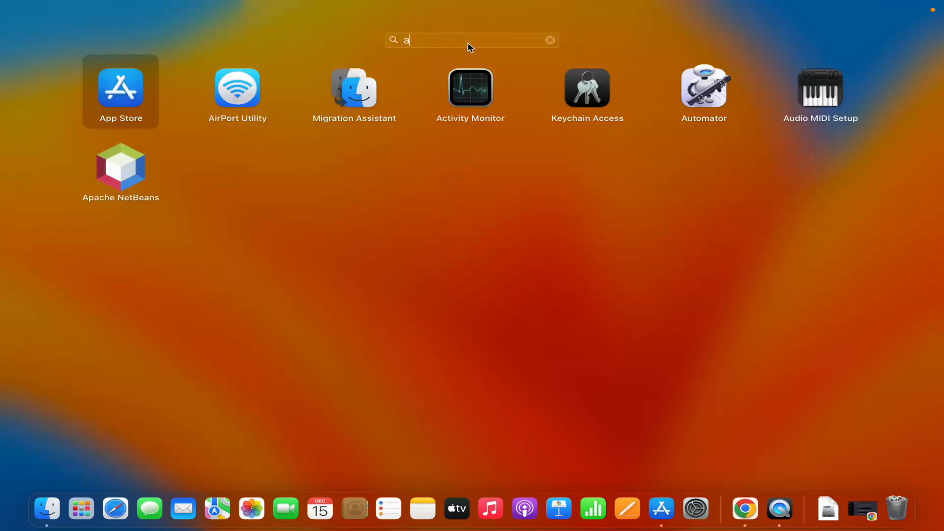
pyautogui.write('pp')
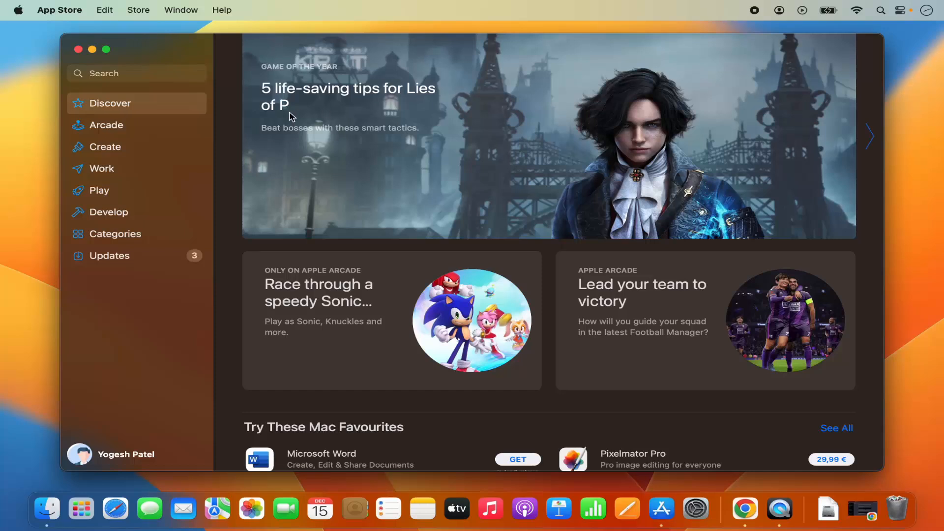
# Step: Search the App Store for 'xcode' via the suggestion after typing 'xco'
pyautogui.click(136, 73)
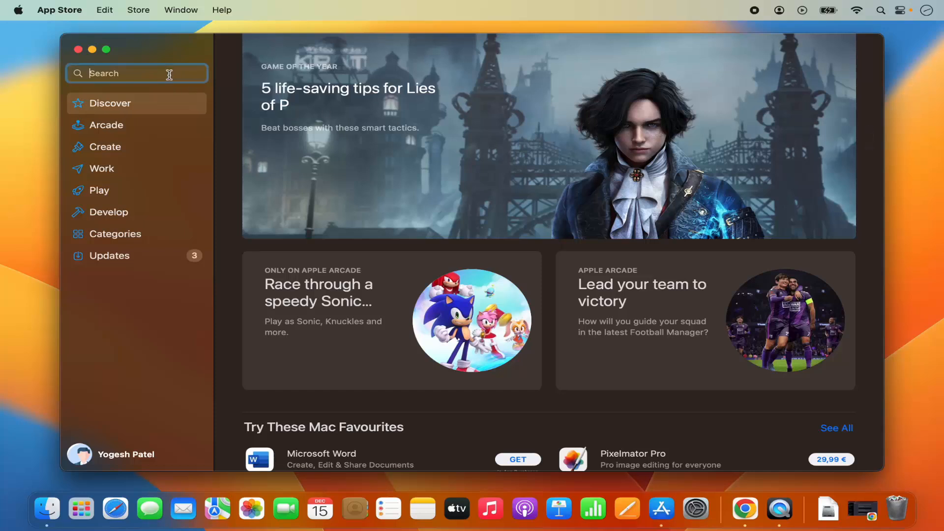
pyautogui.write('xco')
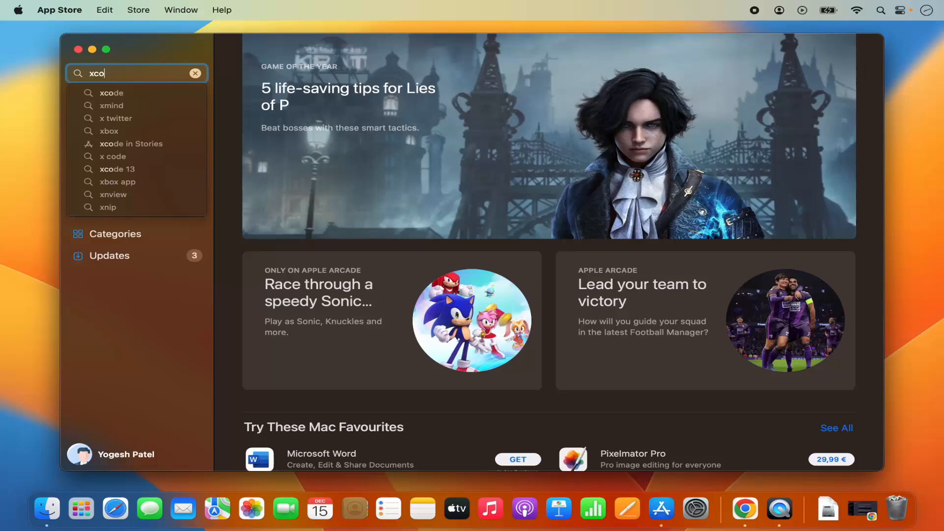
pyautogui.click(111, 93)
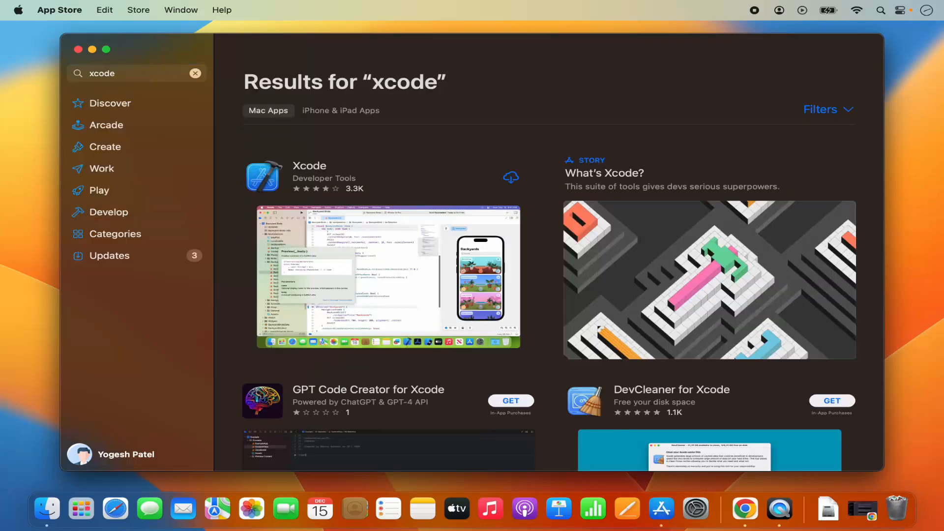
pyautogui.moveTo(339, 161)
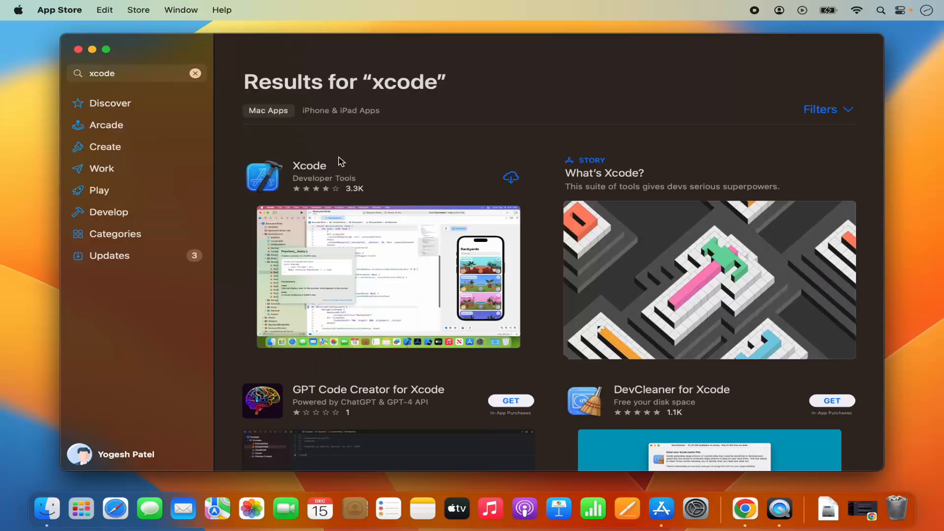
pyautogui.moveTo(391, 190)
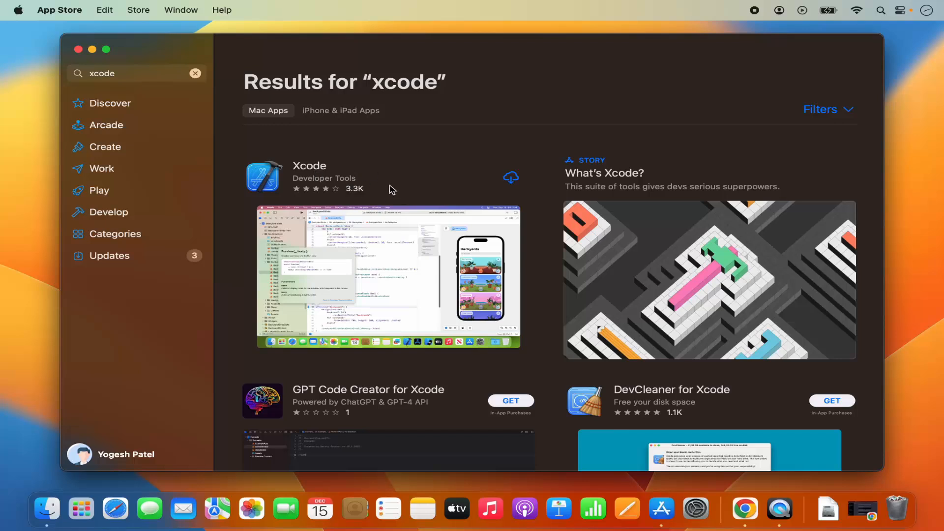
pyautogui.moveTo(323, 177)
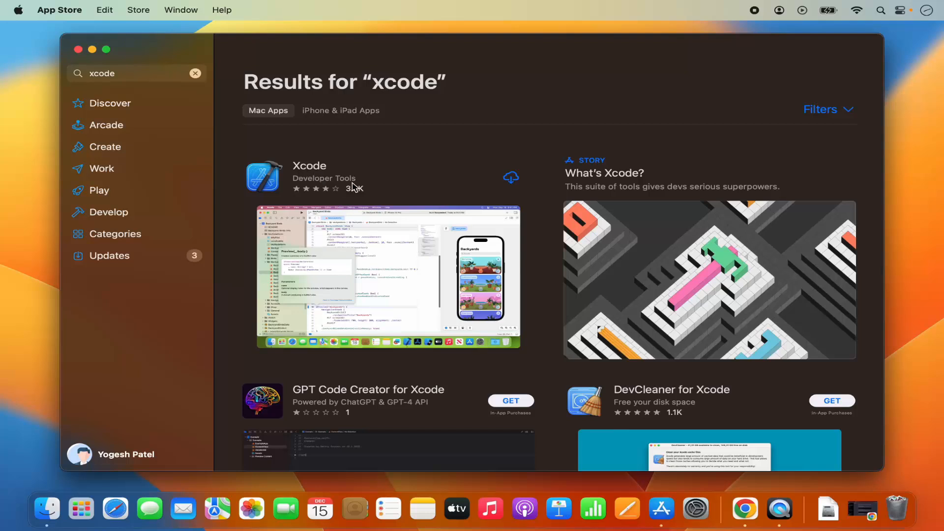
pyautogui.moveTo(511, 183)
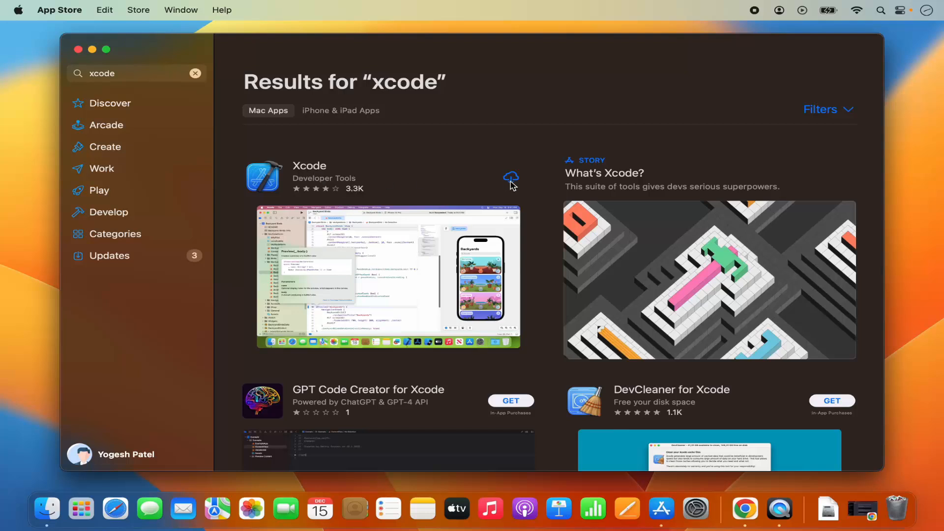
pyautogui.moveTo(511, 180)
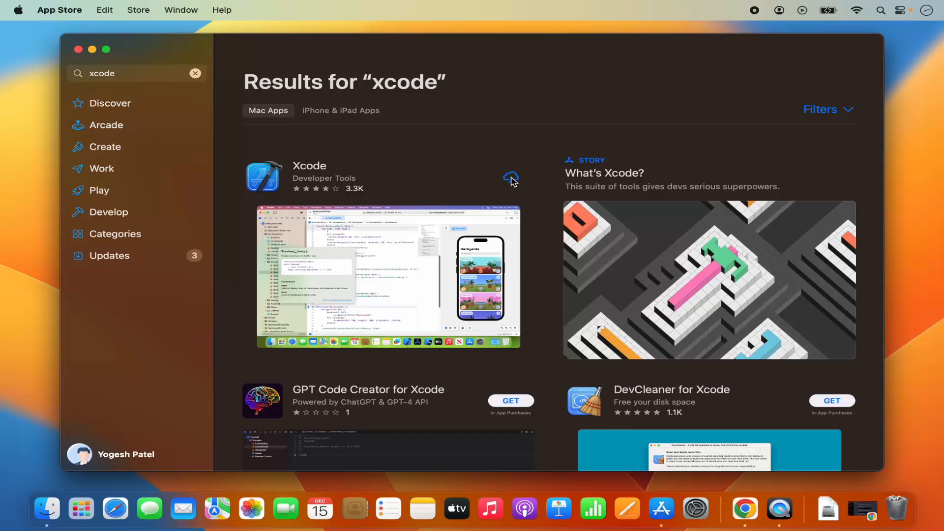
# Step: Request the Xcode download, then confirm in About This Mac that macOS is Ventura 13.0
pyautogui.click(510, 178)
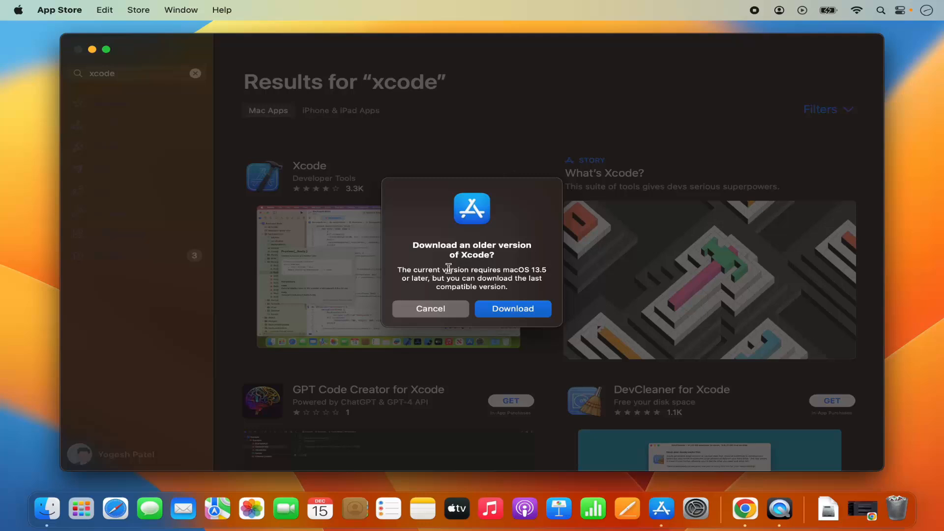
pyautogui.moveTo(518, 273)
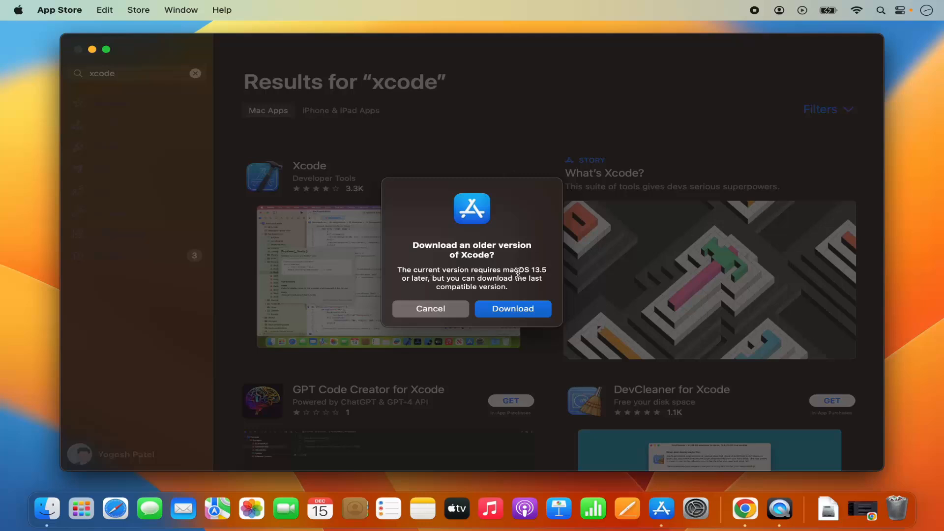
pyautogui.moveTo(443, 281)
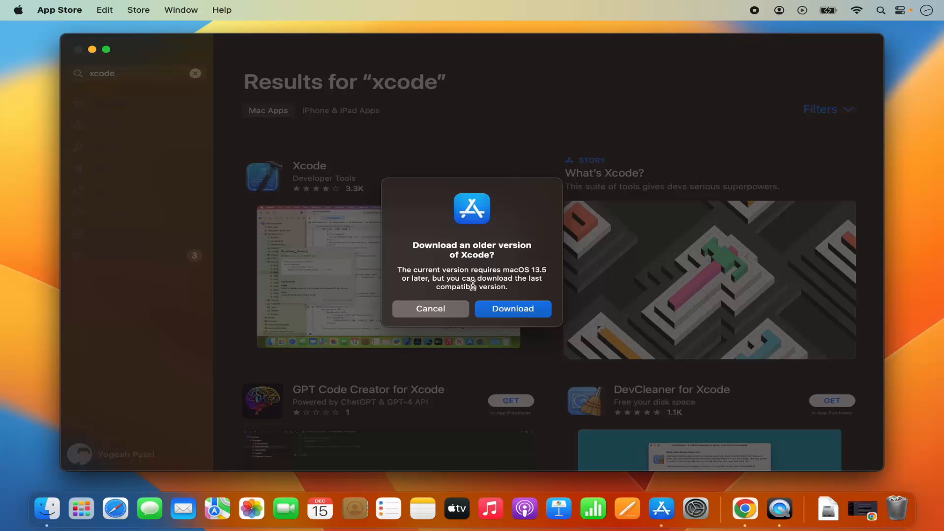
pyautogui.click(17, 10)
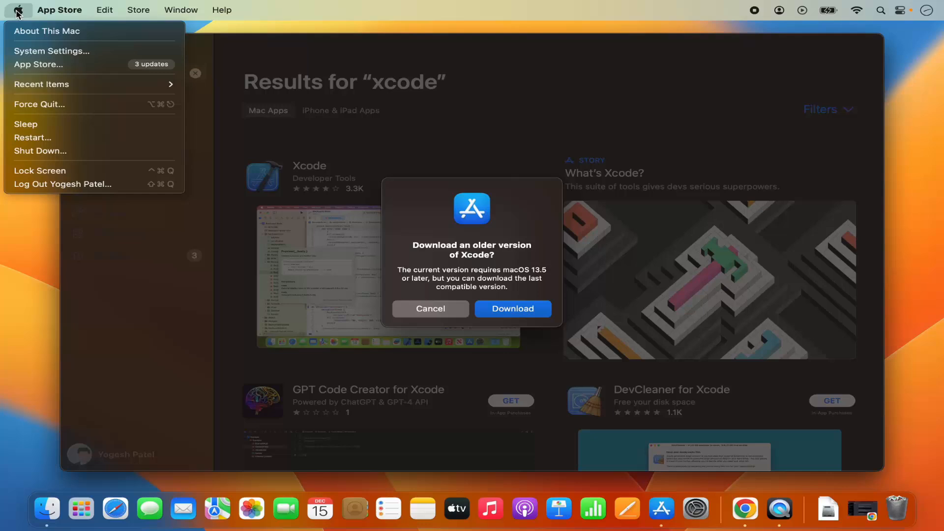
pyautogui.moveTo(20, 15)
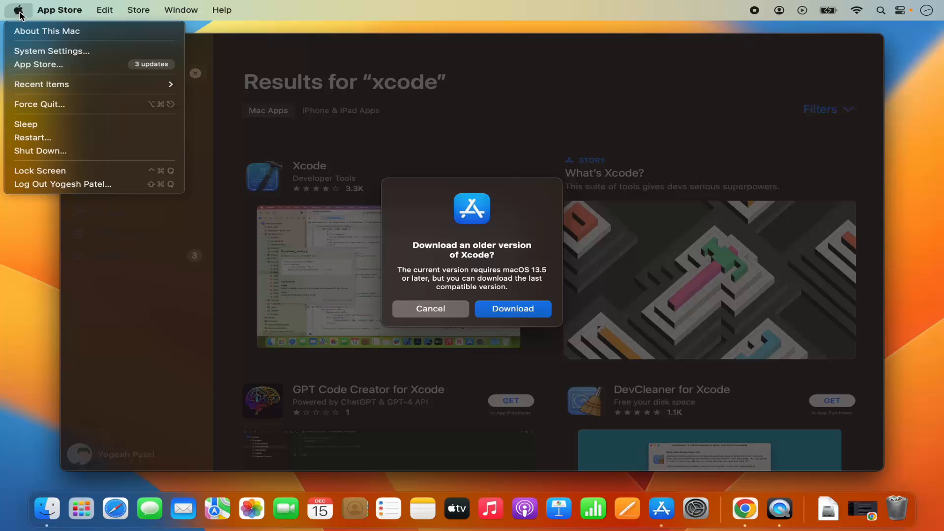
pyautogui.click(47, 31)
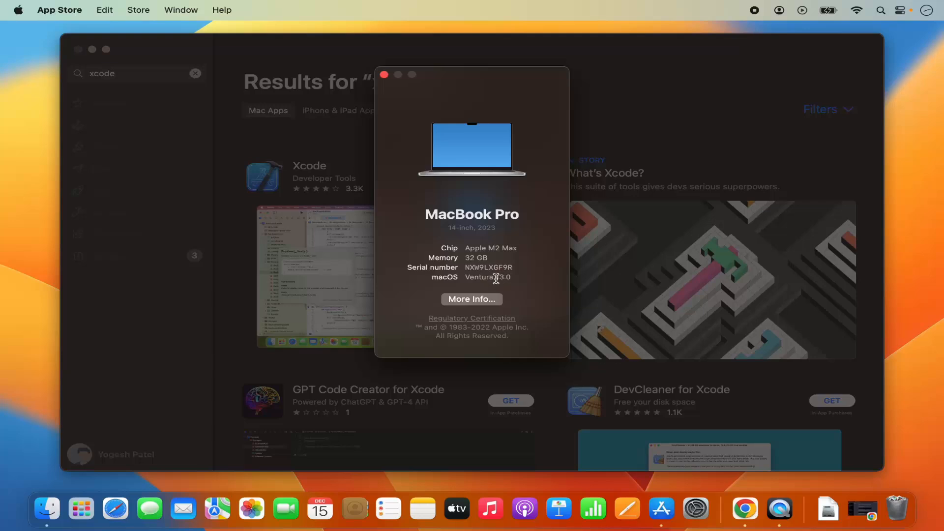
pyautogui.moveTo(493, 265)
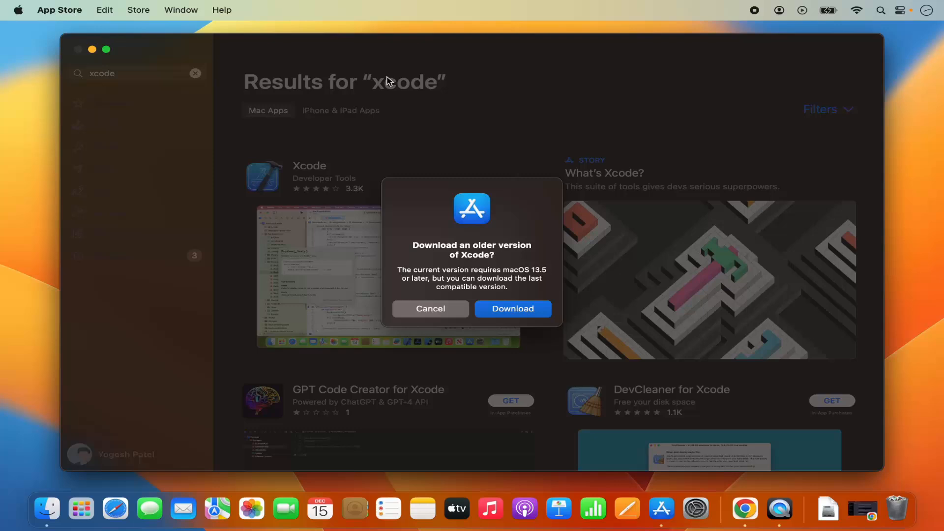
pyautogui.moveTo(488, 289)
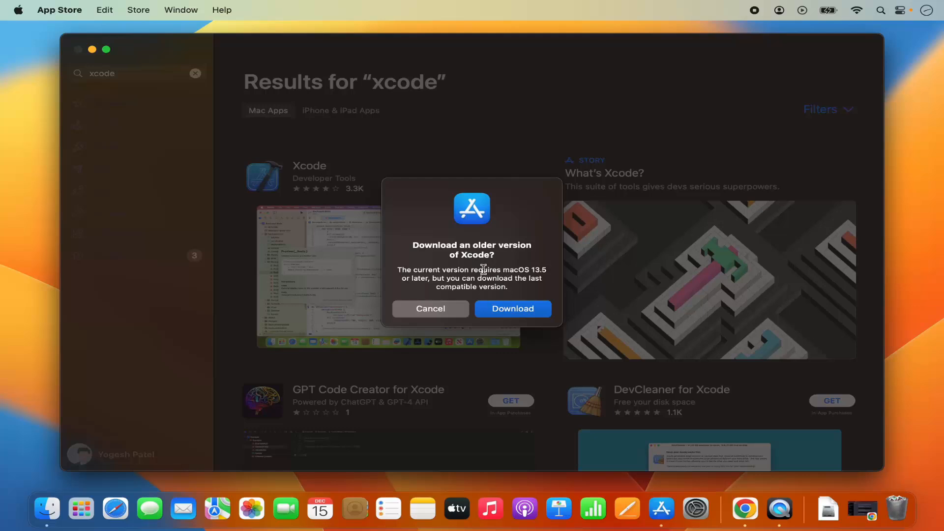
pyautogui.moveTo(497, 272)
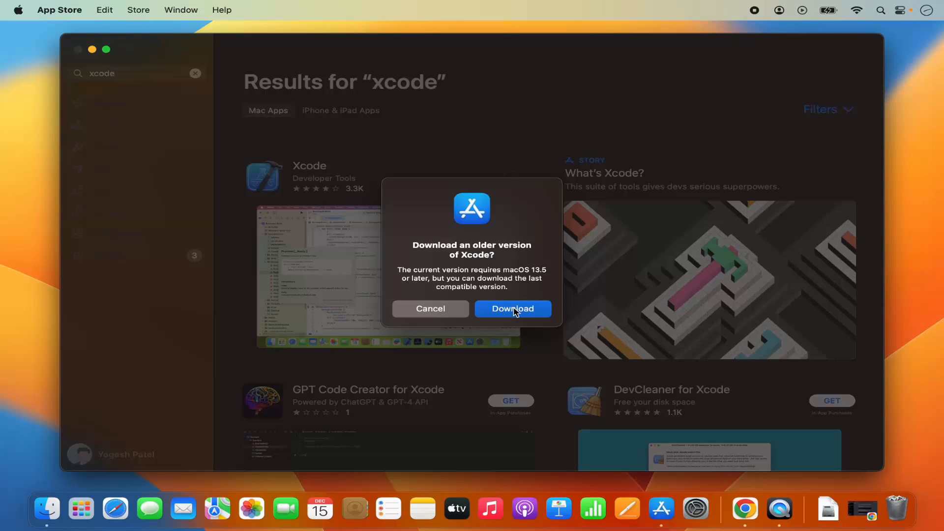
# Step: Download the older compatible Xcode and check progress, about 256 MB of 7.59 GB
pyautogui.click(512, 308)
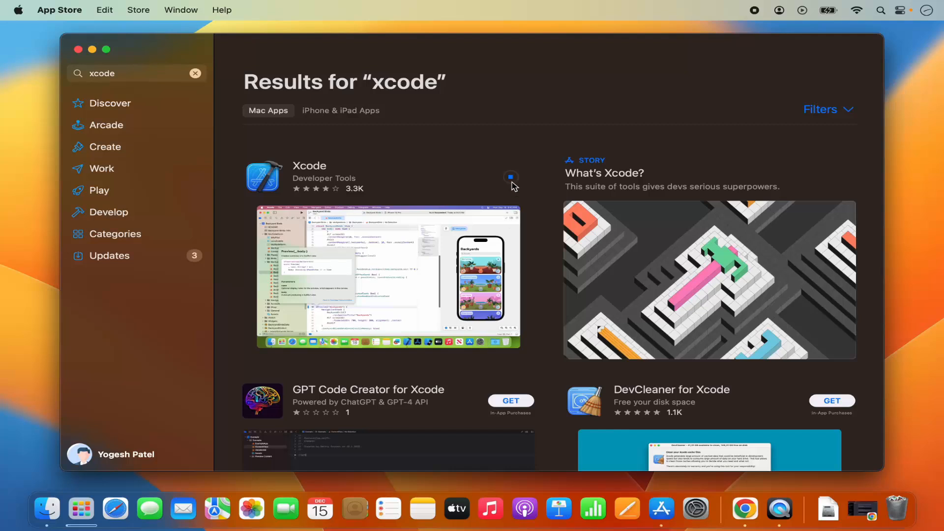
pyautogui.click(510, 177)
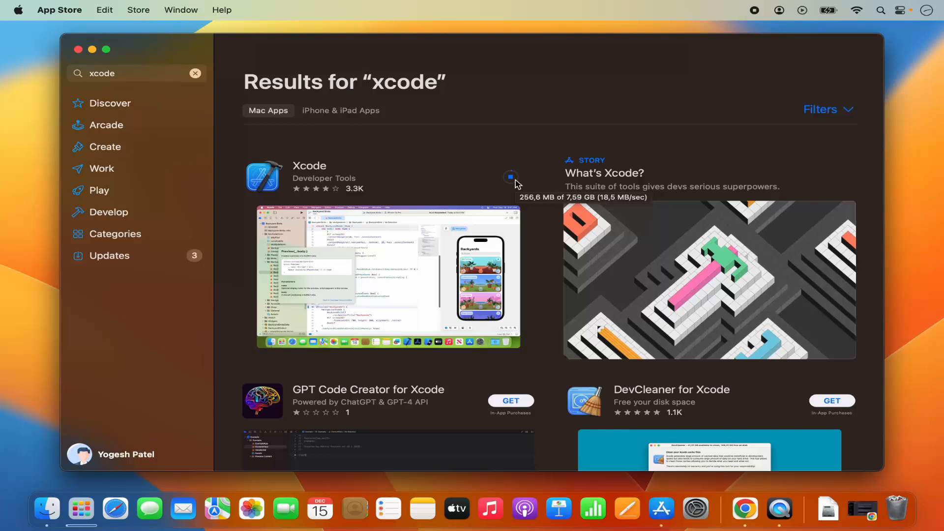
pyautogui.click(81, 509)
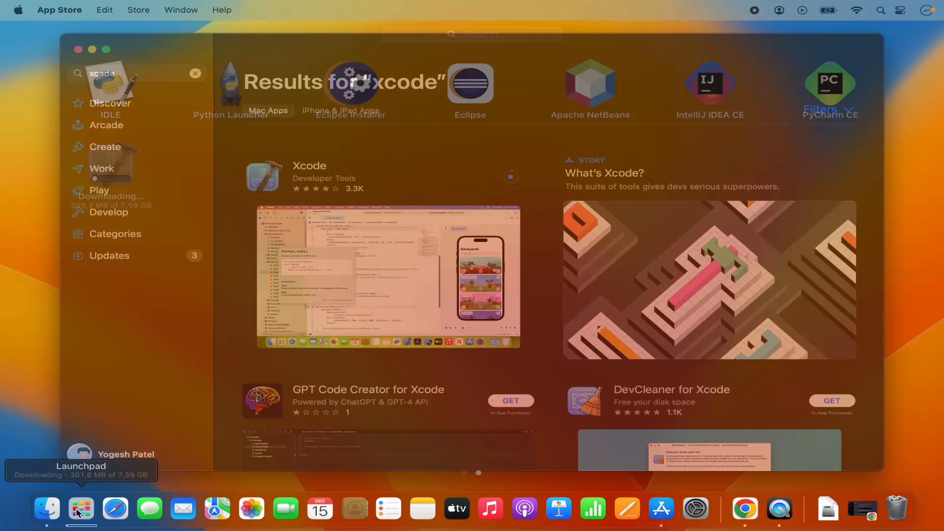
pyautogui.click(80, 508)
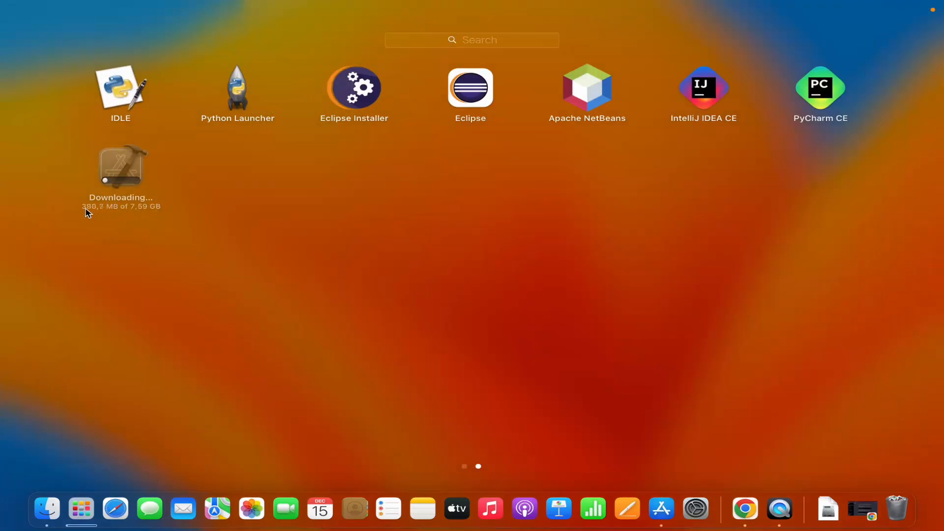
pyautogui.moveTo(127, 216)
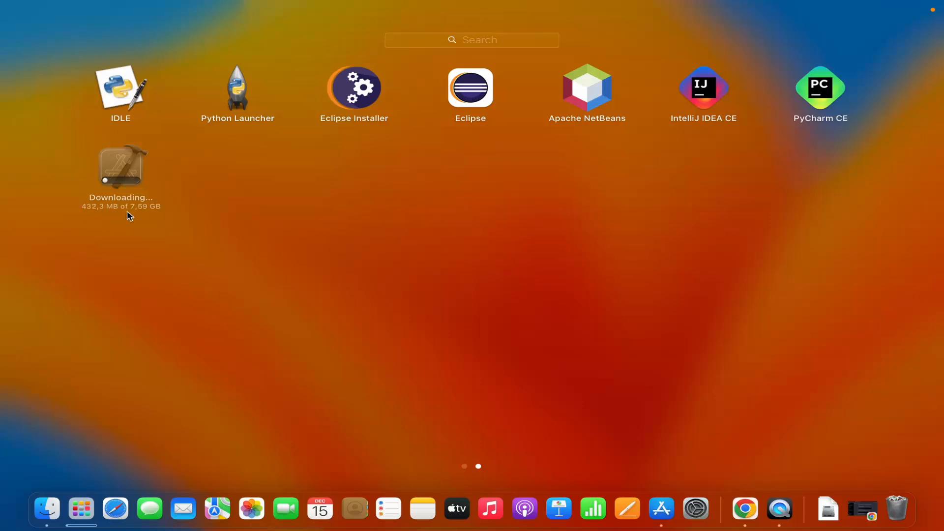
pyautogui.moveTo(137, 214)
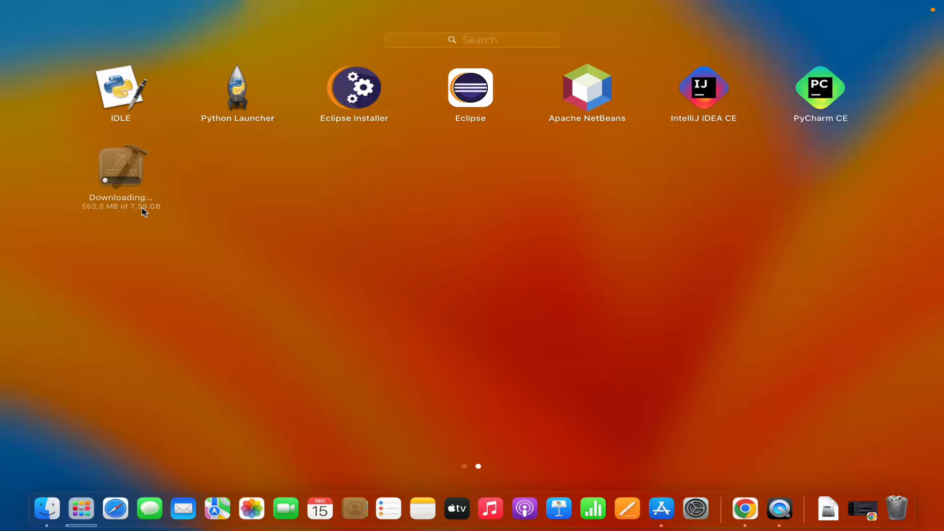
pyautogui.moveTo(168, 209)
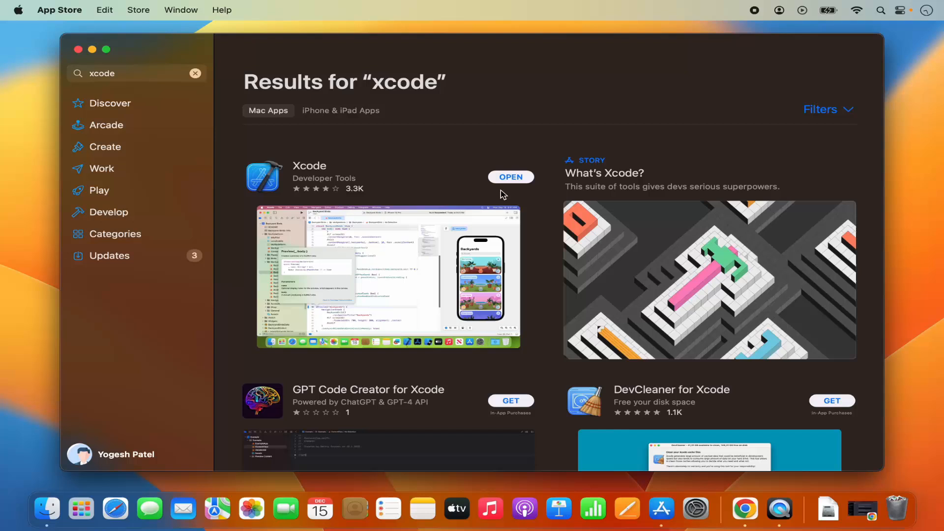
pyautogui.moveTo(513, 182)
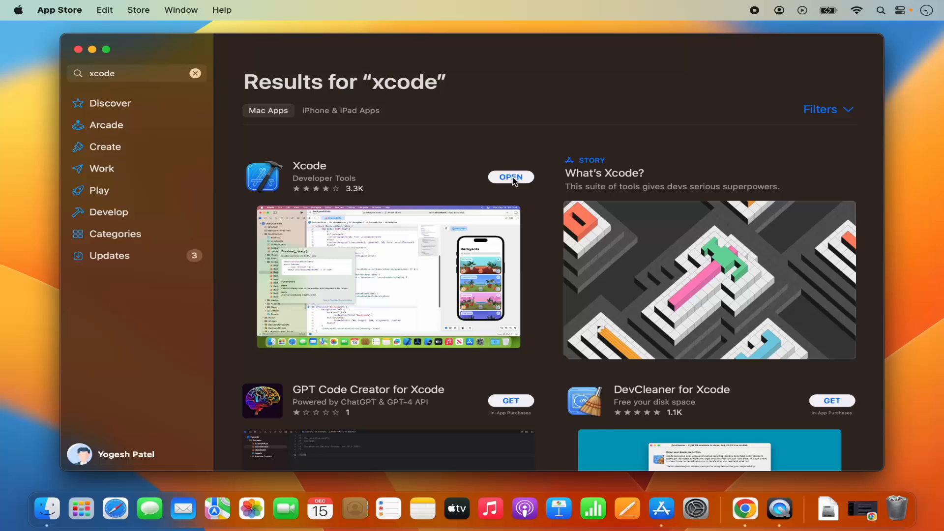
pyautogui.moveTo(178, 399)
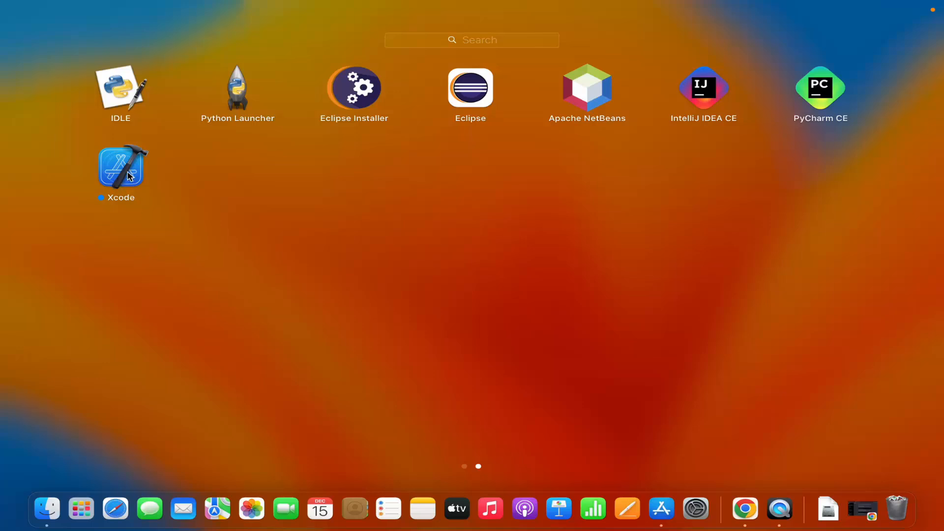
# Step: Launch the newly installed Xcode from Launchpad and close the App Store window
pyautogui.click(121, 167)
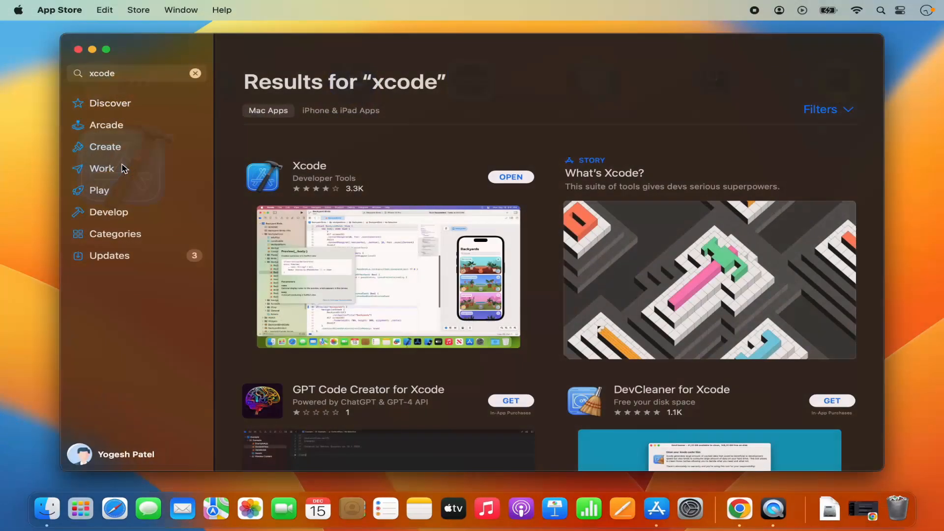
pyautogui.click(77, 49)
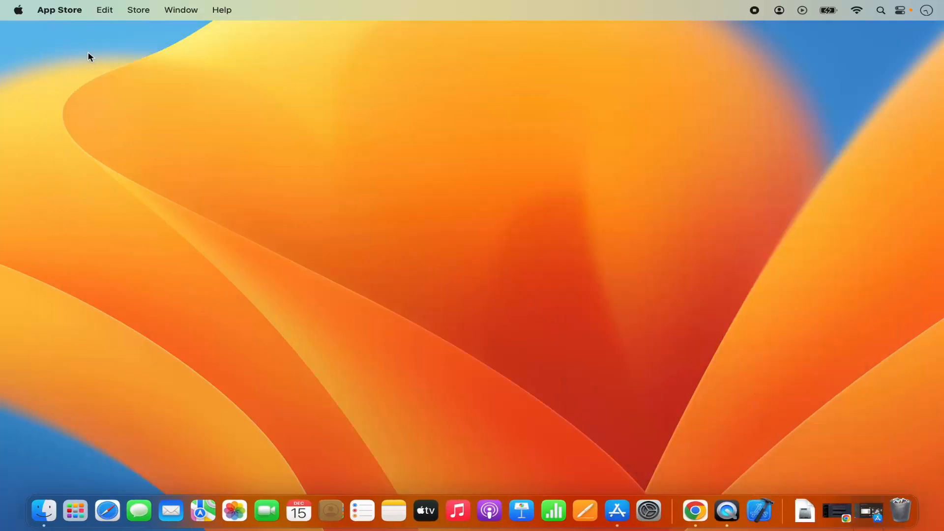
pyautogui.moveTo(720, 472)
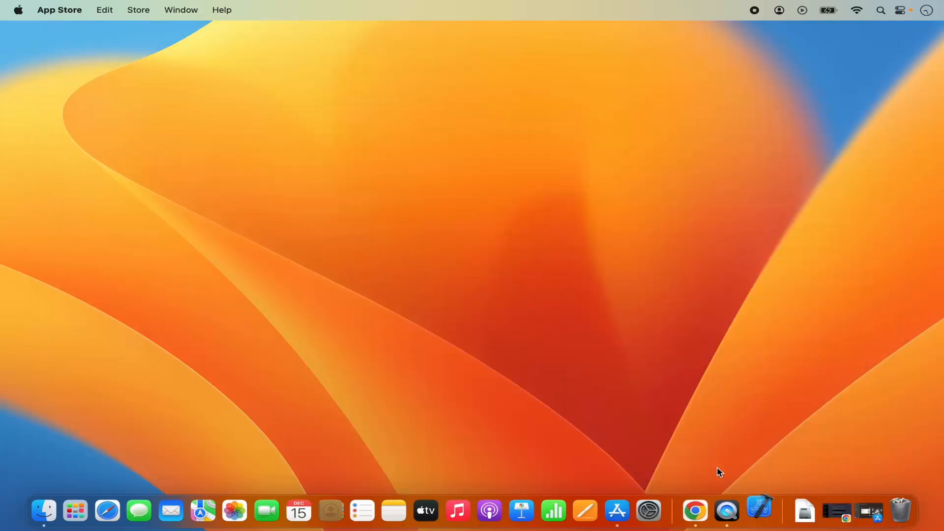
pyautogui.moveTo(759, 510)
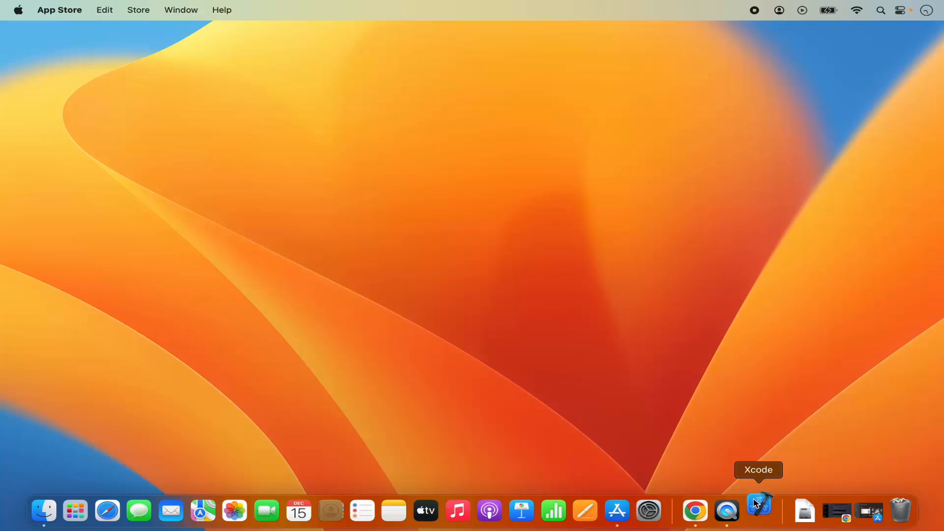
# Step: Launch Xcode from the Dock and read the SDK license agreement to the bottom
pyautogui.click(759, 511)
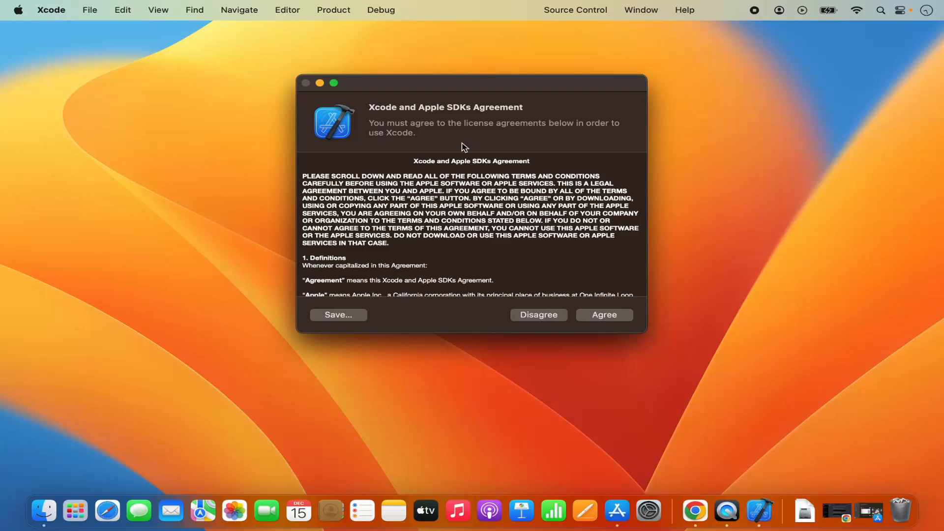
pyautogui.scroll(-3)
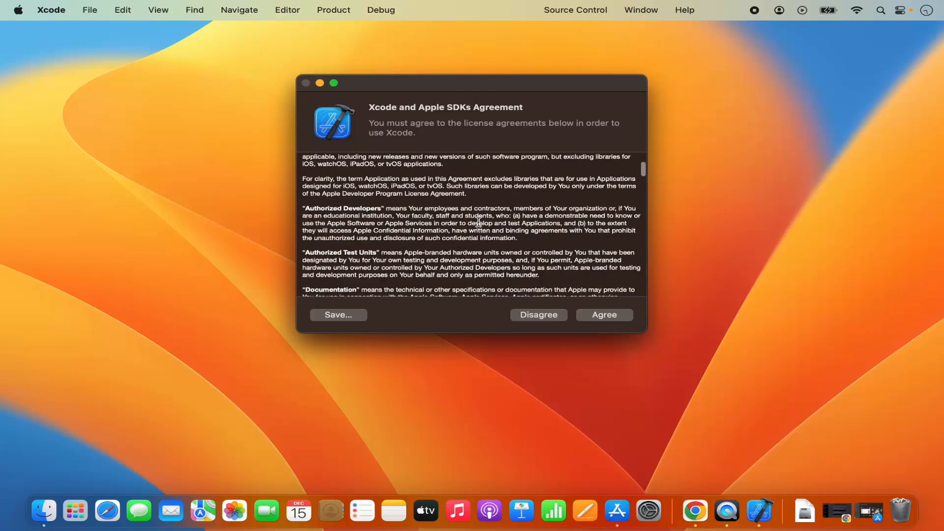
pyautogui.scroll(-3)
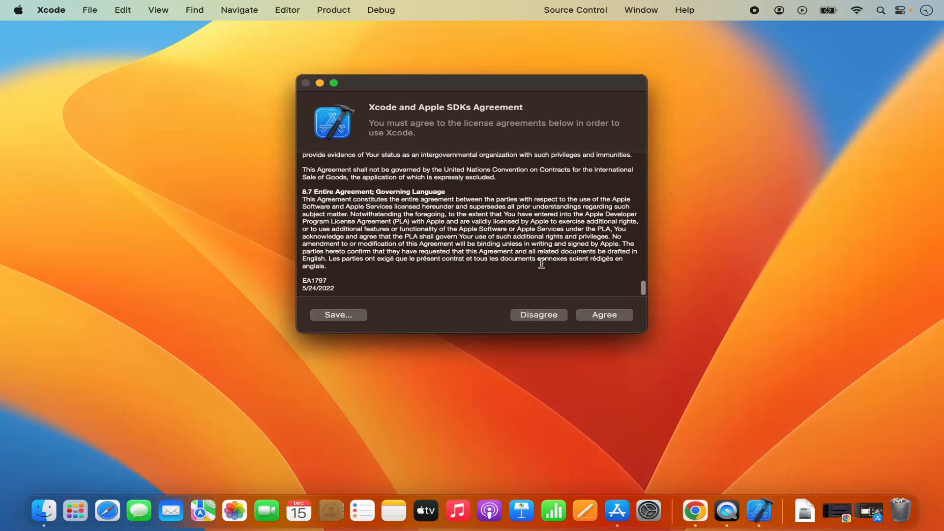
# Step: Agree to the Xcode SDK license and authorise it with the account password
pyautogui.click(604, 314)
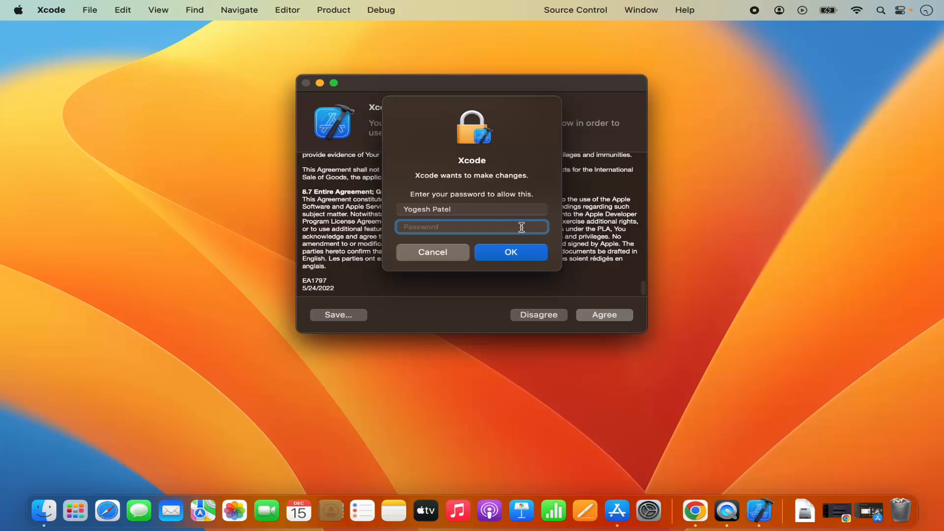
pyautogui.write('password')
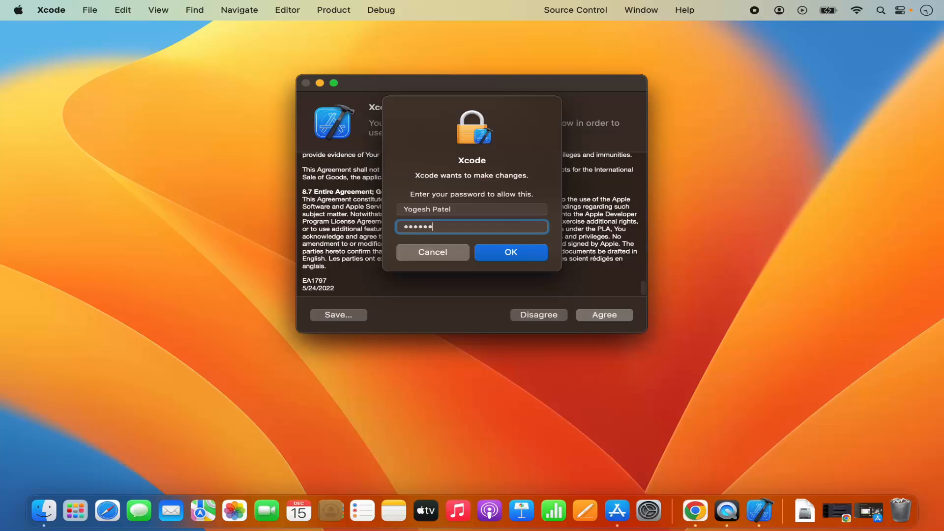
pyautogui.click(510, 252)
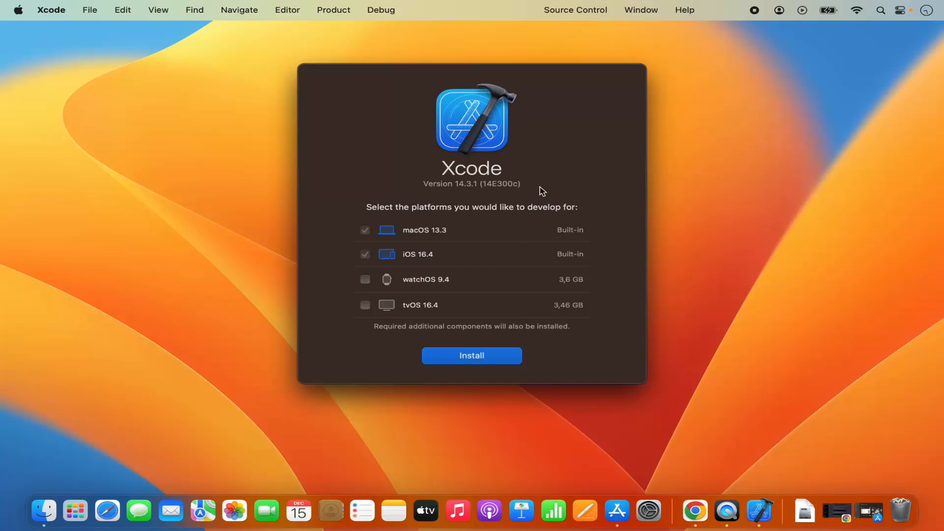
pyautogui.moveTo(420, 219)
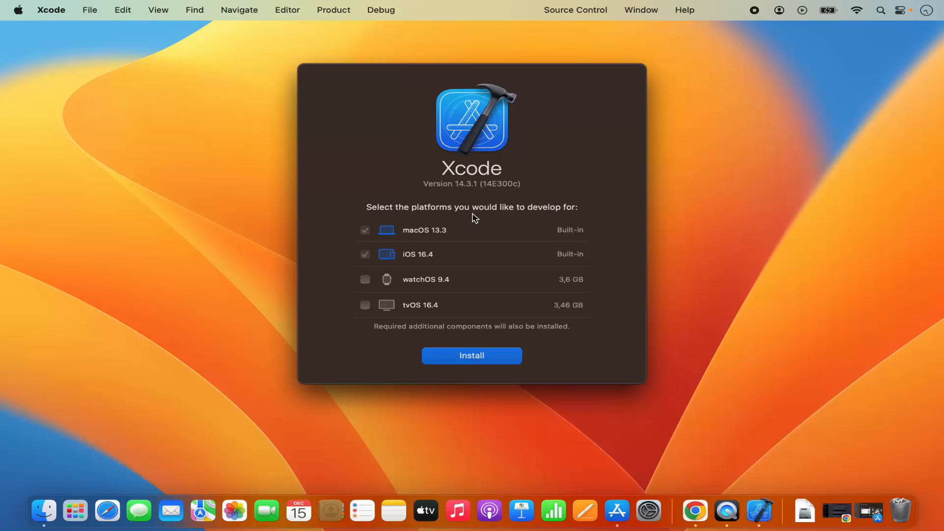
pyautogui.moveTo(517, 218)
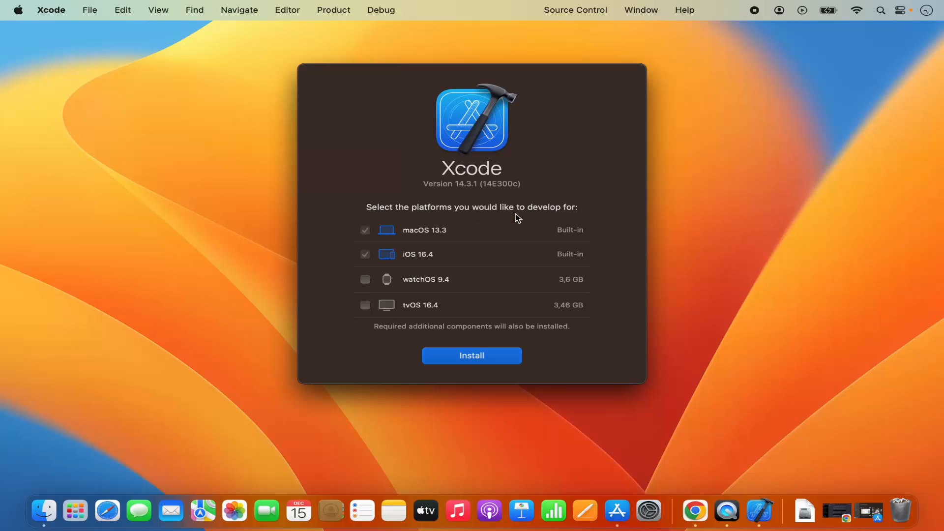
pyautogui.moveTo(418, 242)
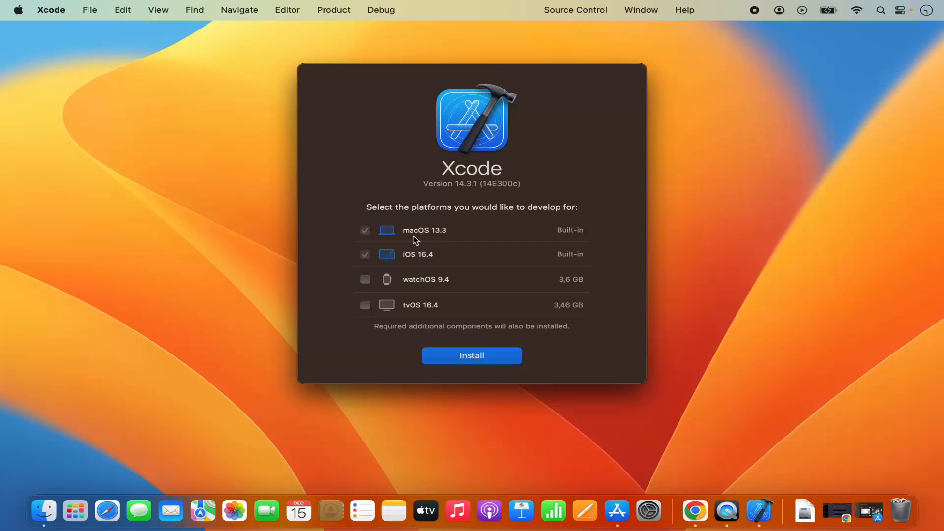
pyautogui.moveTo(428, 263)
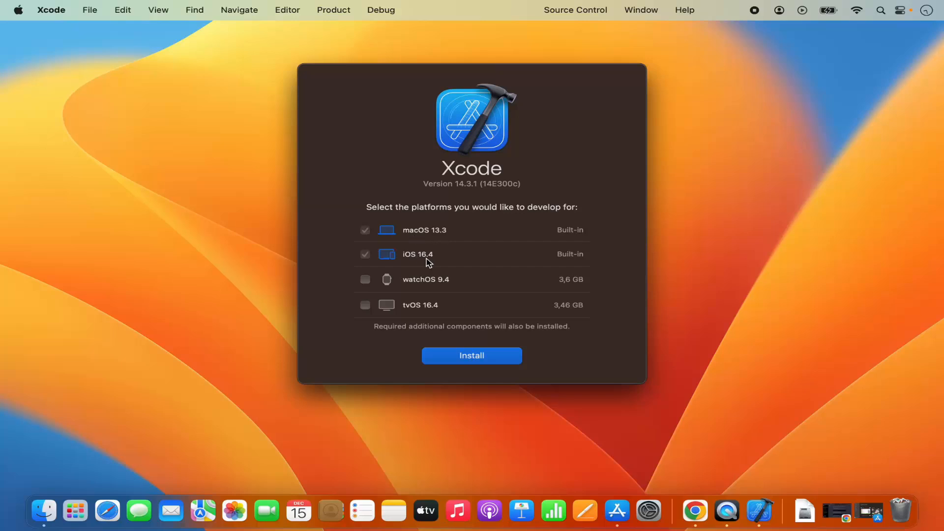
pyautogui.moveTo(402, 283)
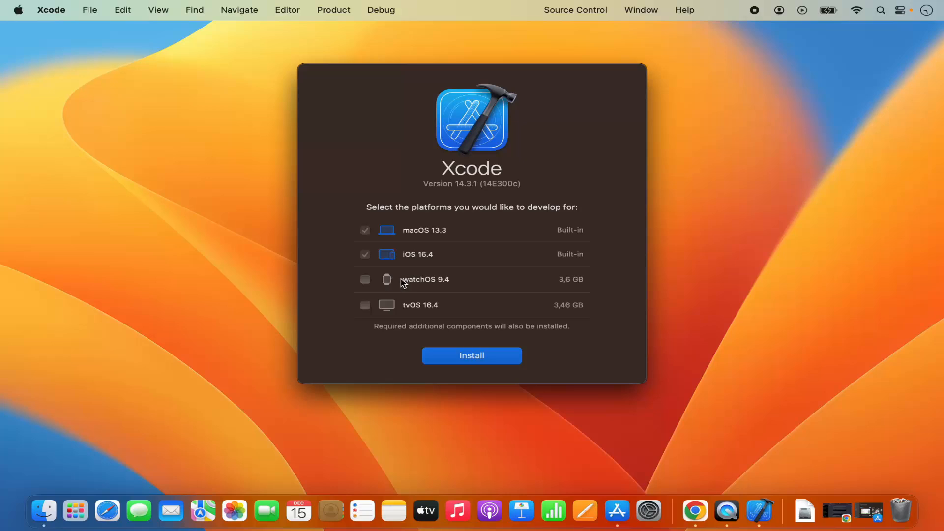
pyautogui.moveTo(410, 288)
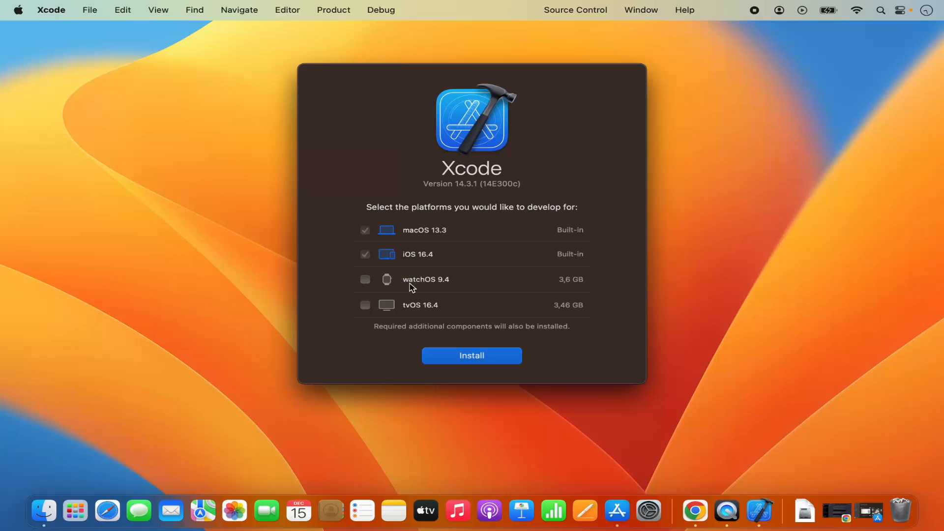
pyautogui.moveTo(437, 271)
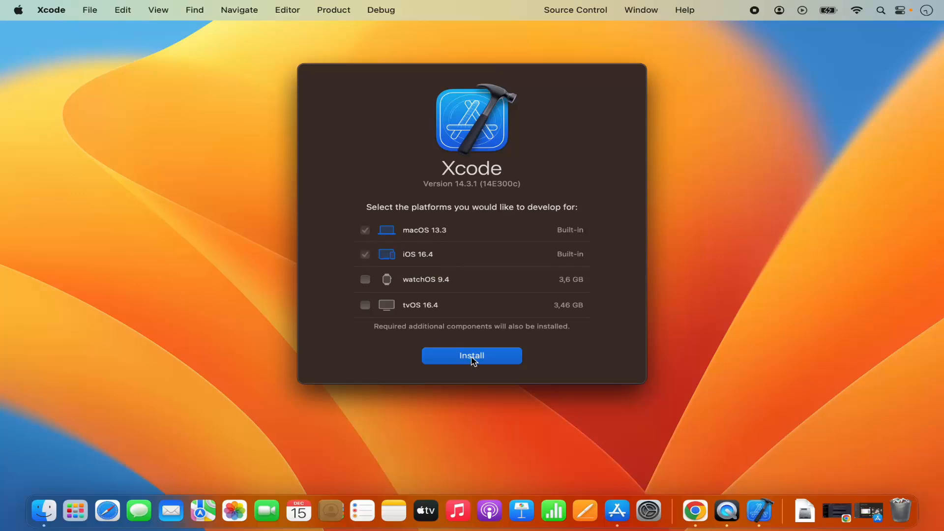
# Step: Install the additional components for the default macOS and iOS platforms
pyautogui.click(471, 355)
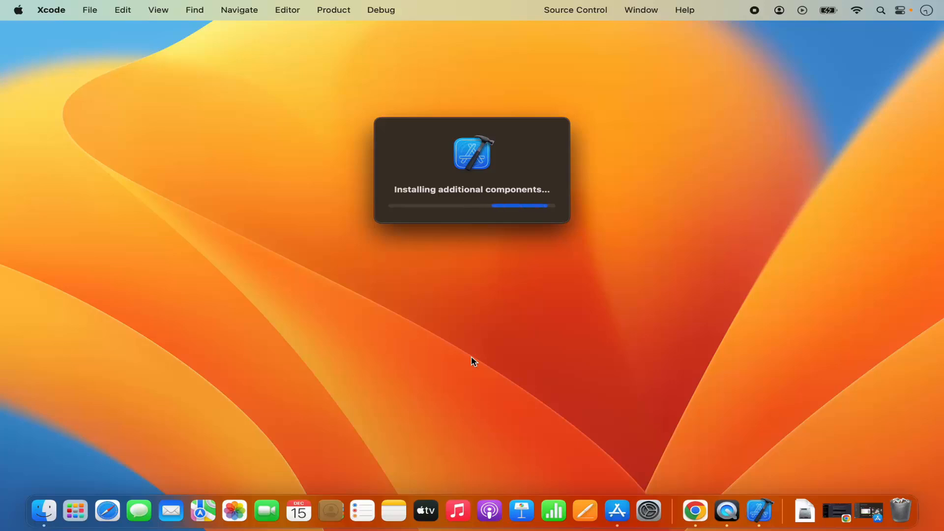
pyautogui.moveTo(475, 207)
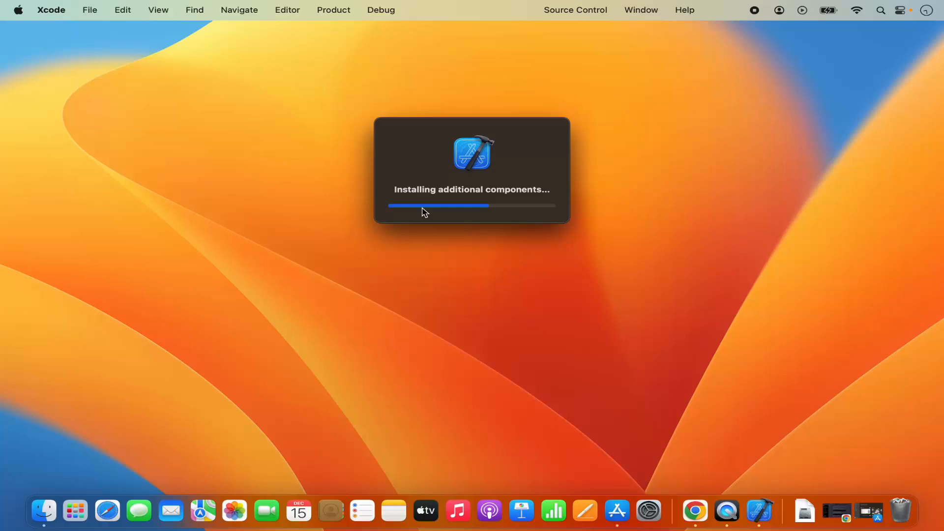
pyautogui.moveTo(512, 213)
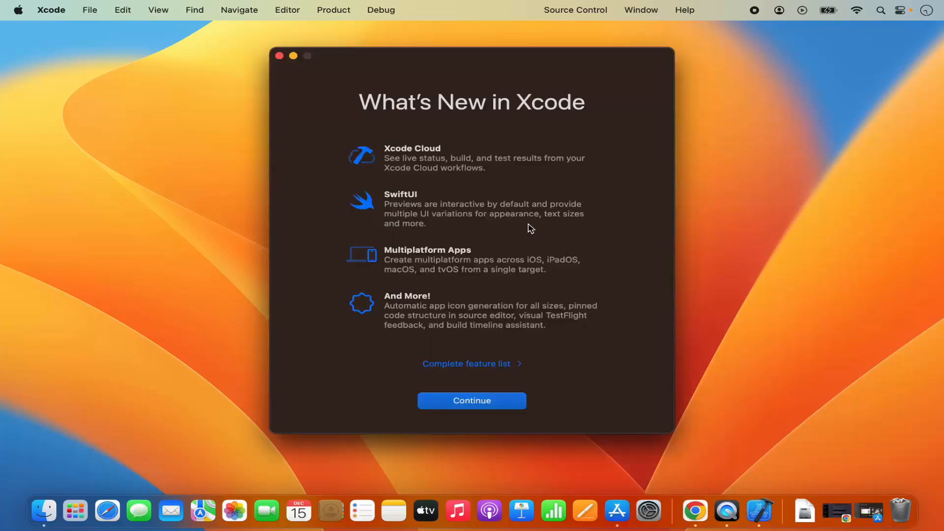
pyautogui.moveTo(393, 159)
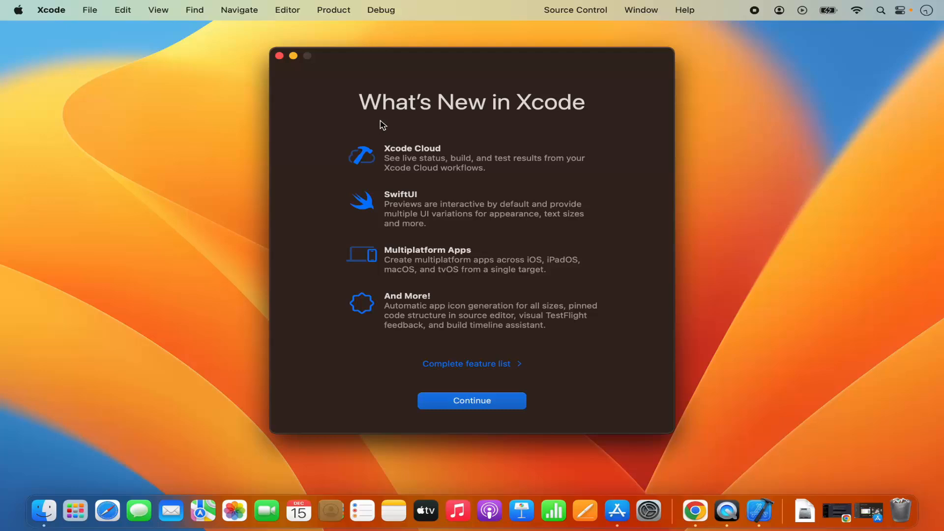
pyautogui.moveTo(387, 116)
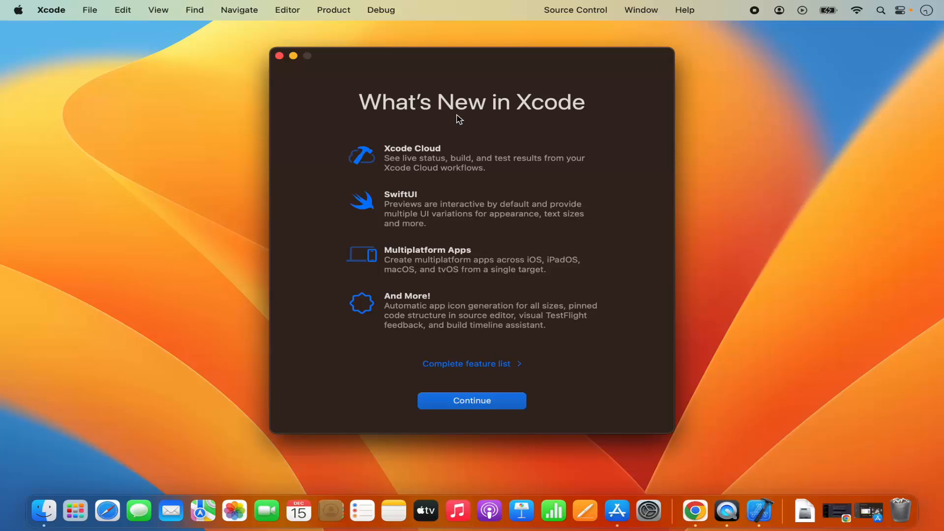
pyautogui.moveTo(403, 207)
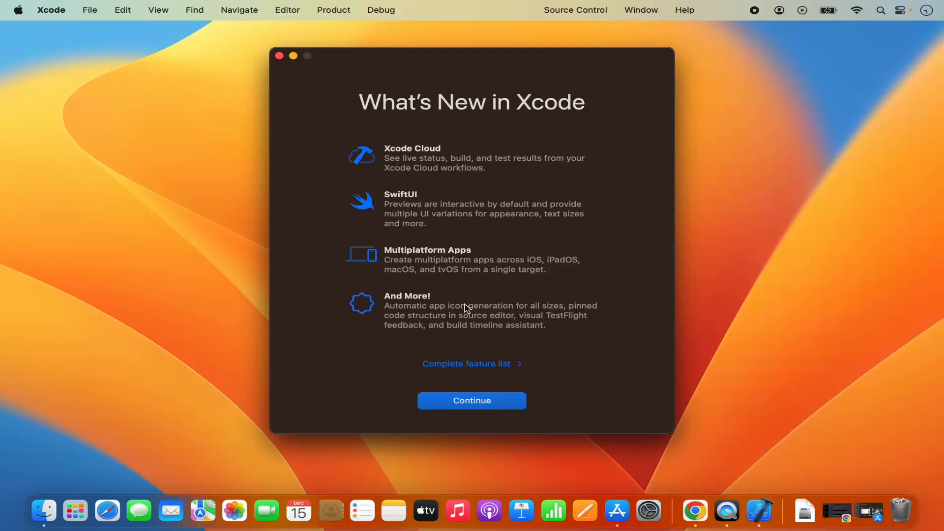
pyautogui.moveTo(472, 390)
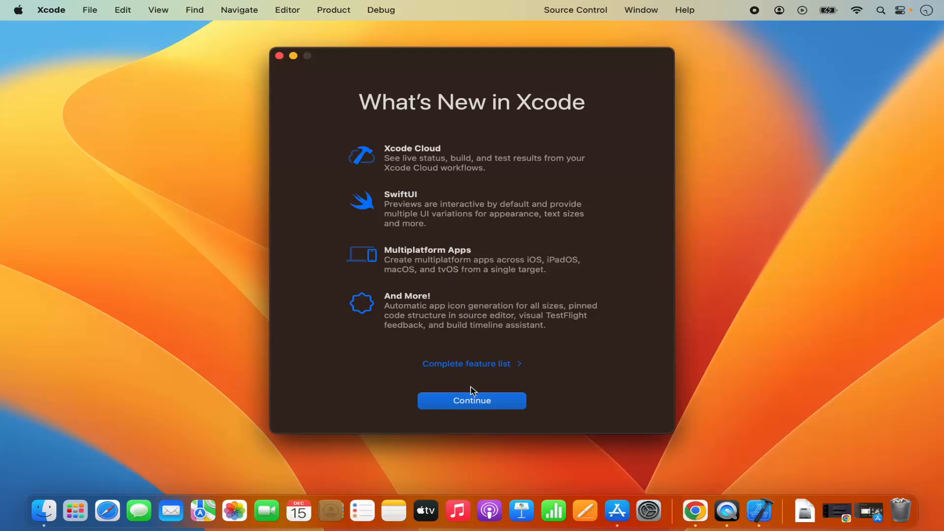
# Step: Continue past What's New to the Welcome to Xcode 14.3.1 window
pyautogui.click(471, 400)
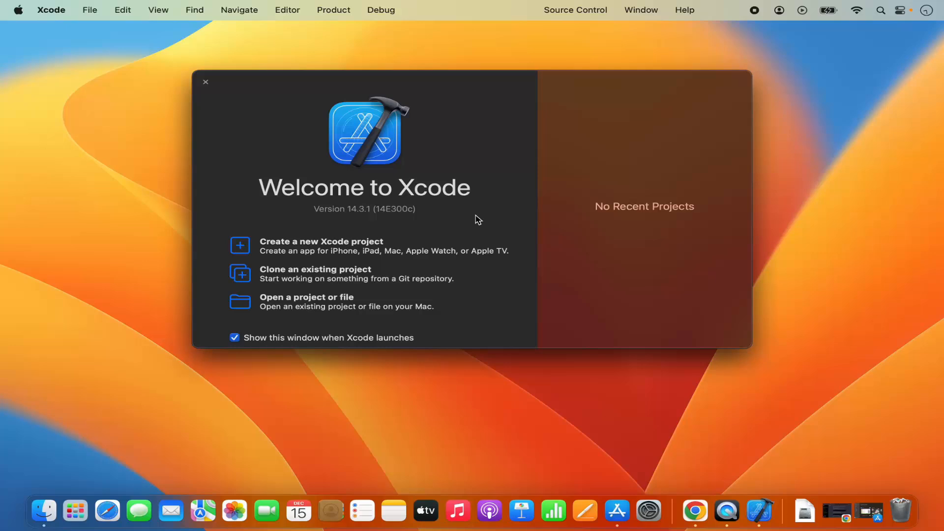
pyautogui.moveTo(457, 102)
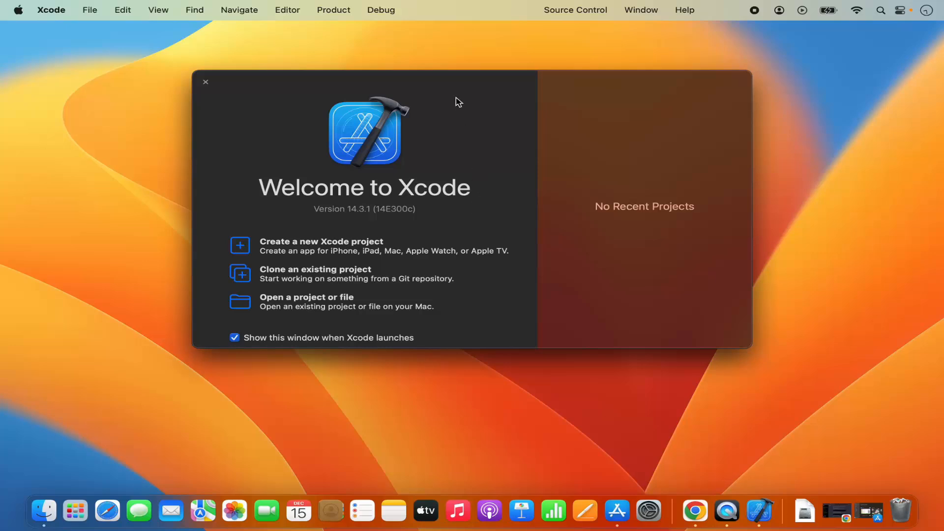
pyautogui.moveTo(475, 217)
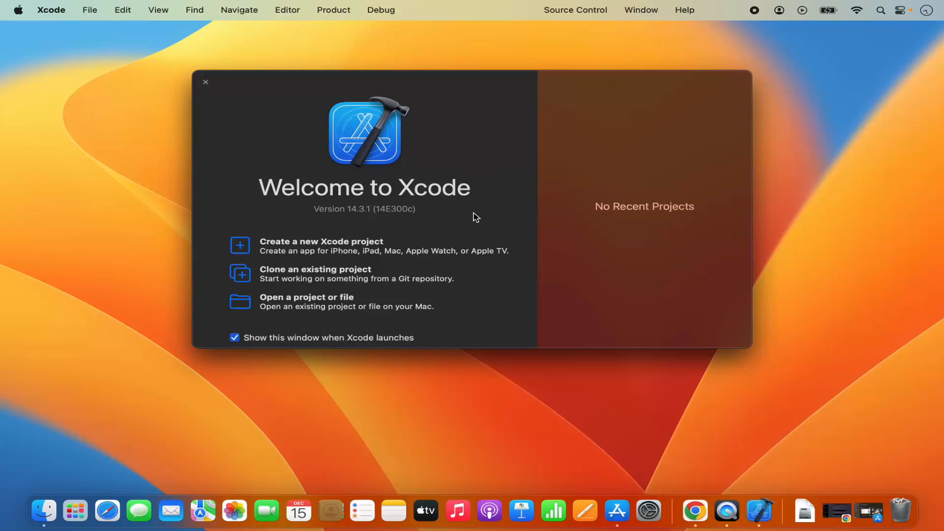
pyautogui.moveTo(390, 233)
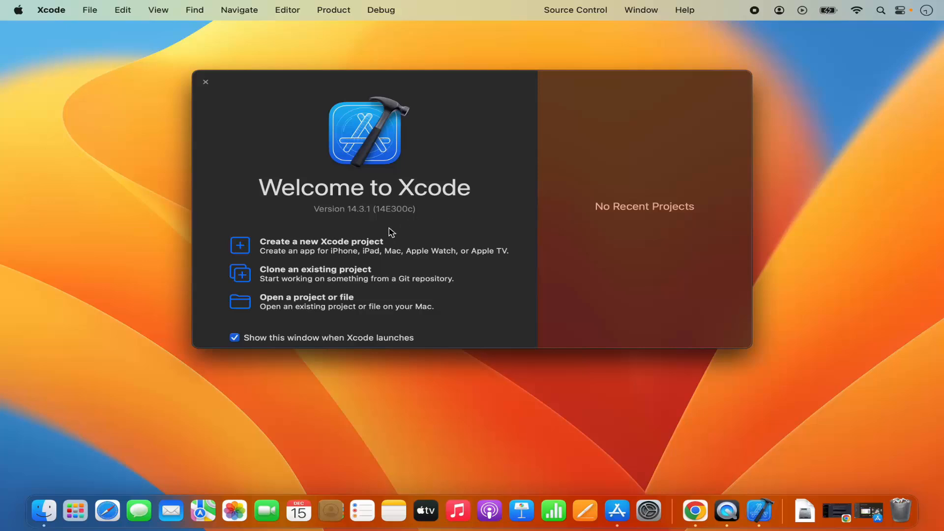
pyautogui.moveTo(317, 269)
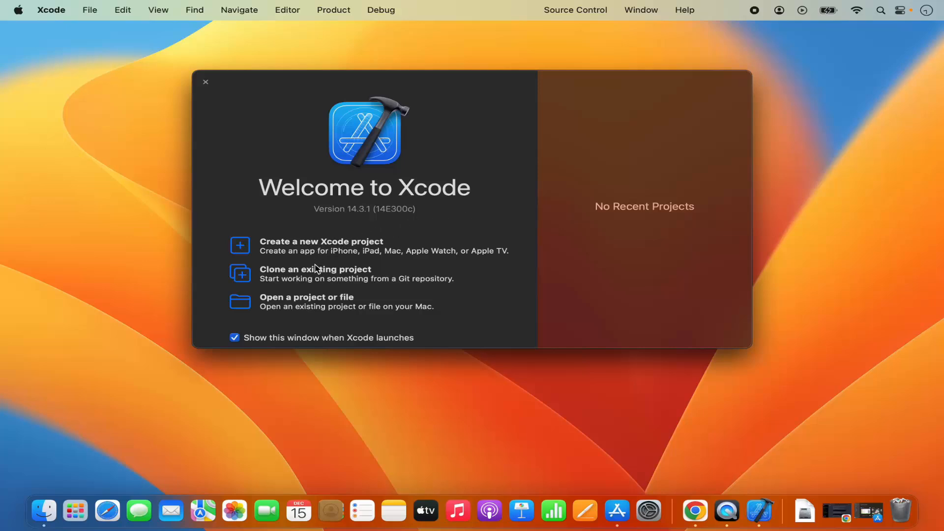
pyautogui.moveTo(315, 279)
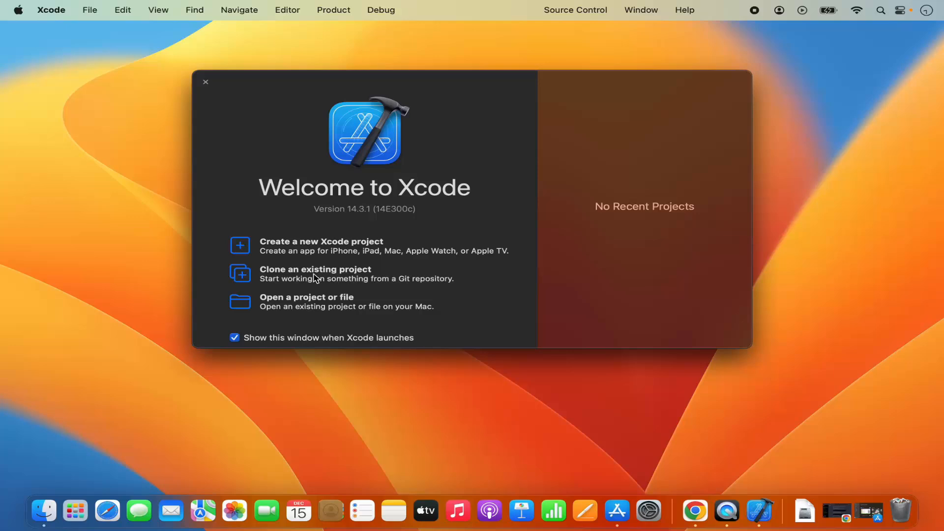
pyautogui.moveTo(313, 305)
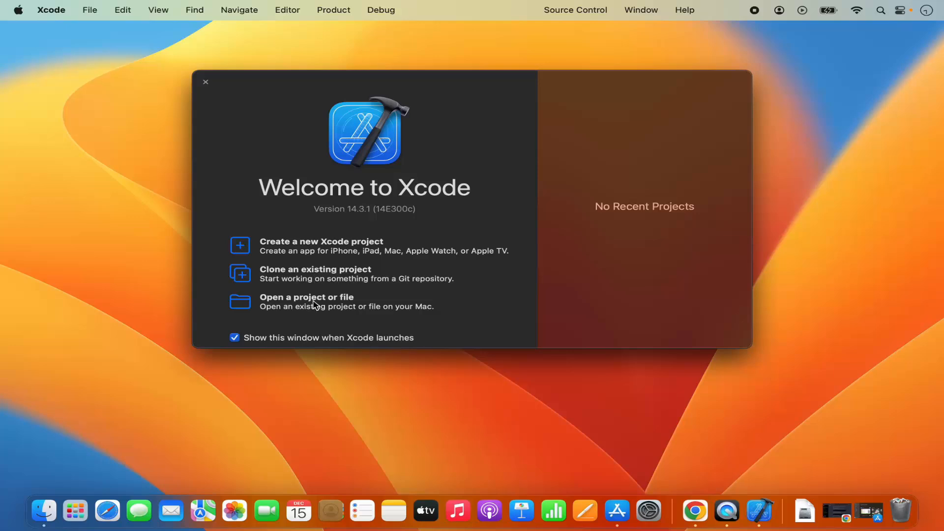
pyautogui.moveTo(303, 251)
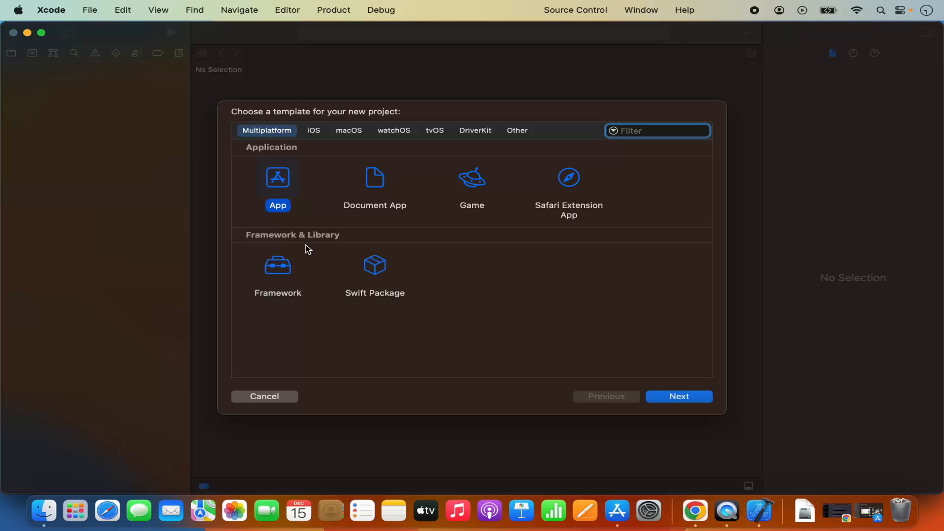
pyautogui.moveTo(442, 210)
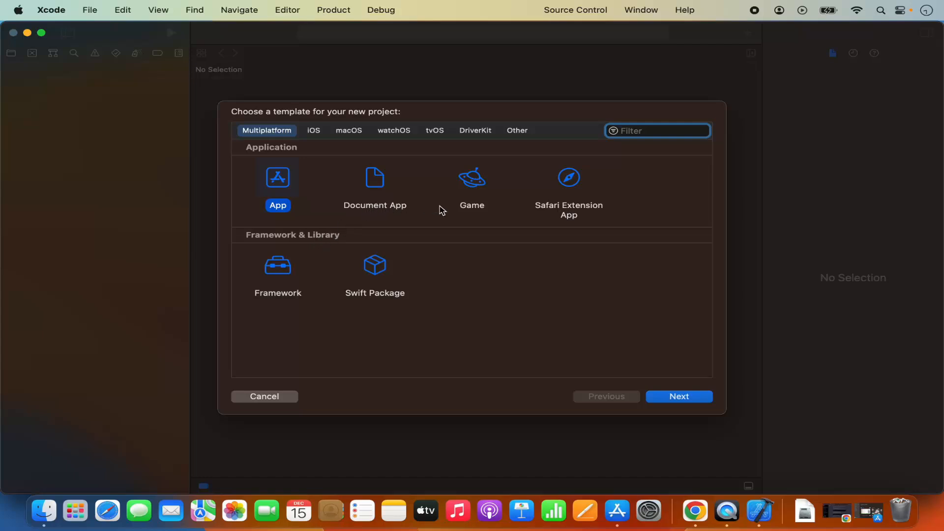
pyautogui.moveTo(483, 230)
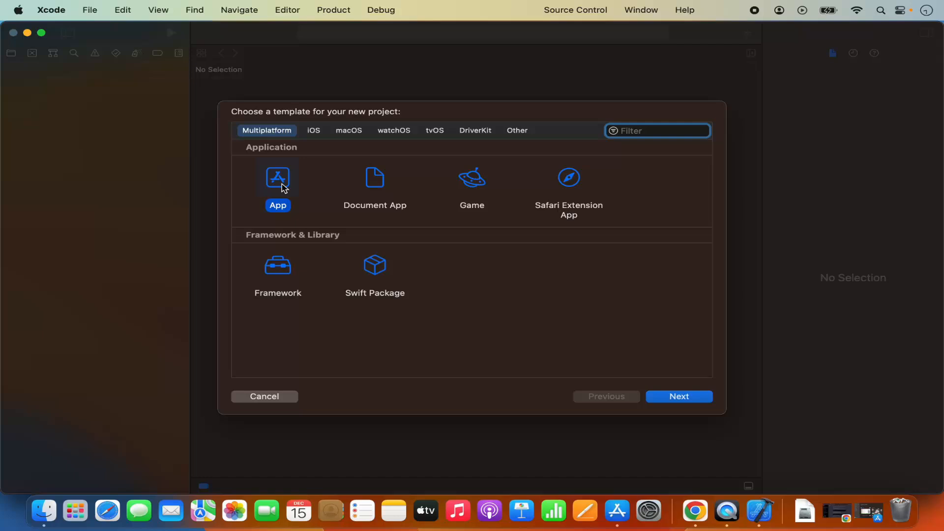
# Step: Choose the macOS Command Line Tool template and advance to the project options form
pyautogui.click(314, 129)
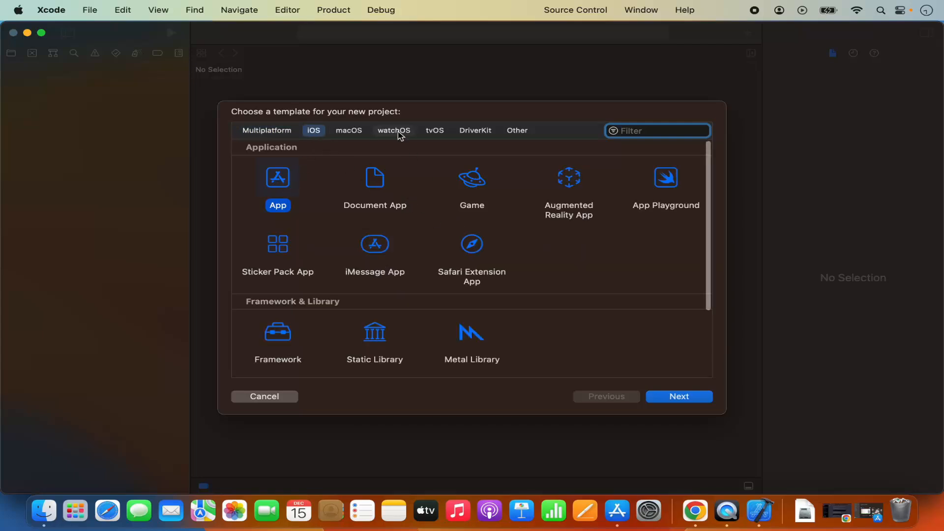
pyautogui.click(348, 129)
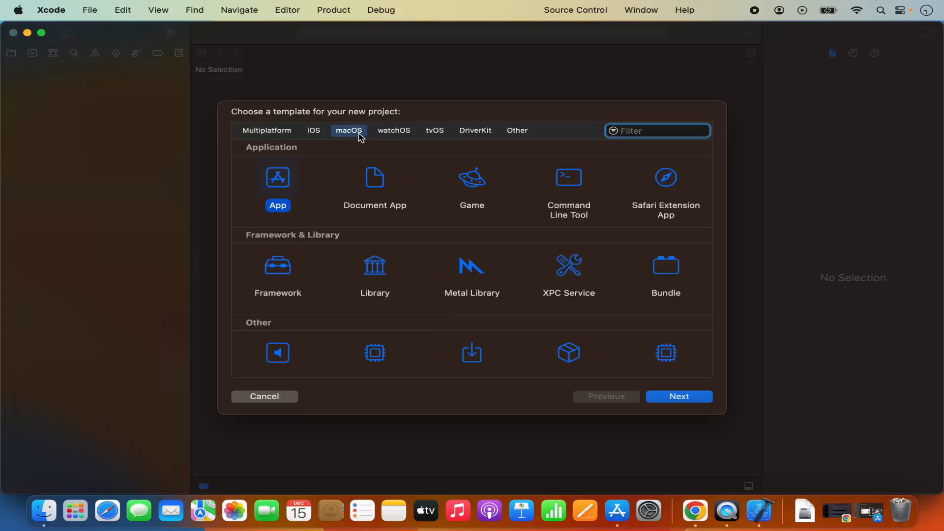
pyautogui.moveTo(410, 195)
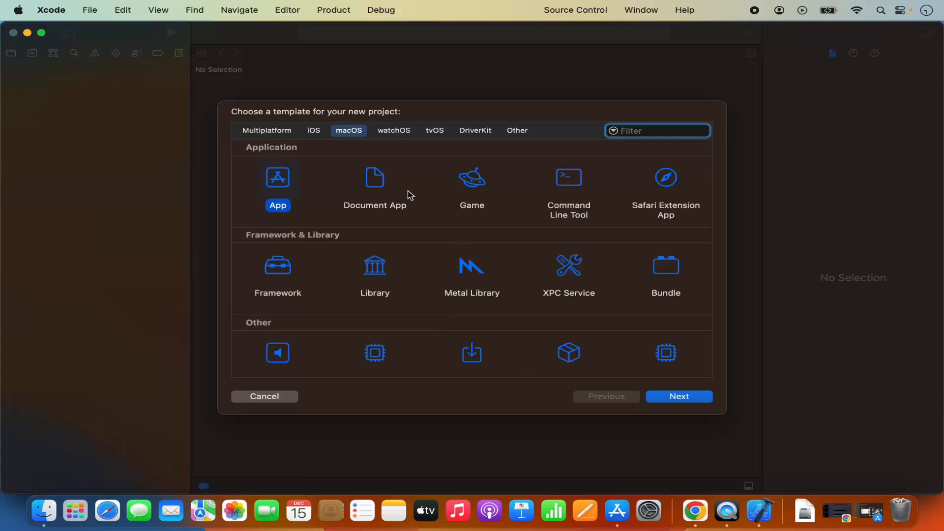
pyautogui.moveTo(568, 187)
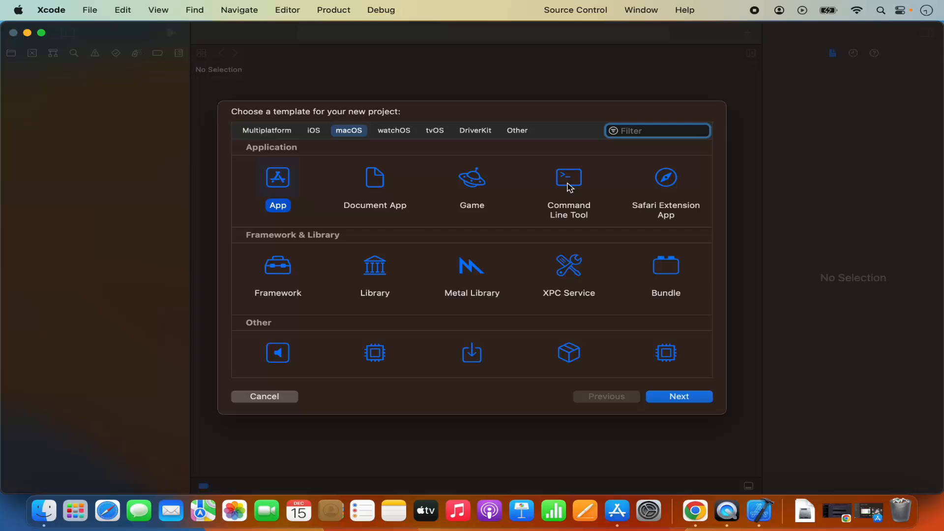
pyautogui.click(568, 177)
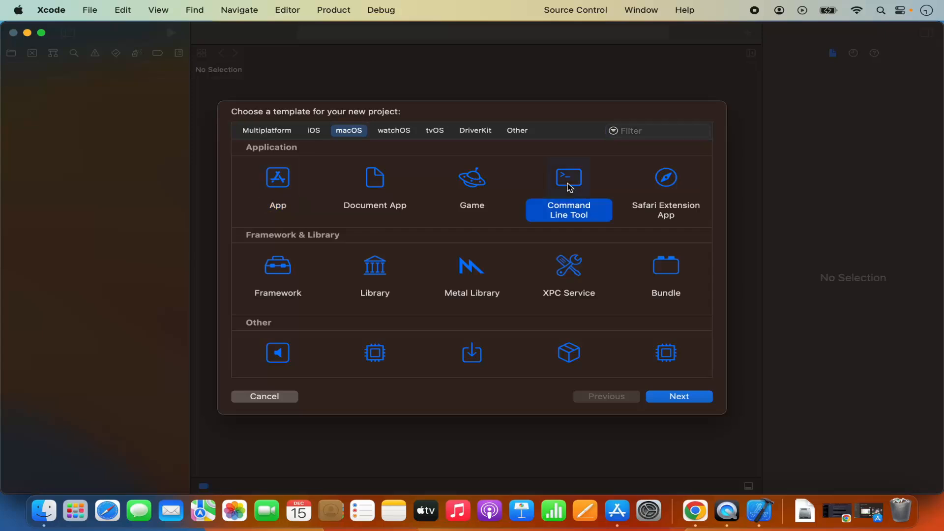
pyautogui.moveTo(568, 200)
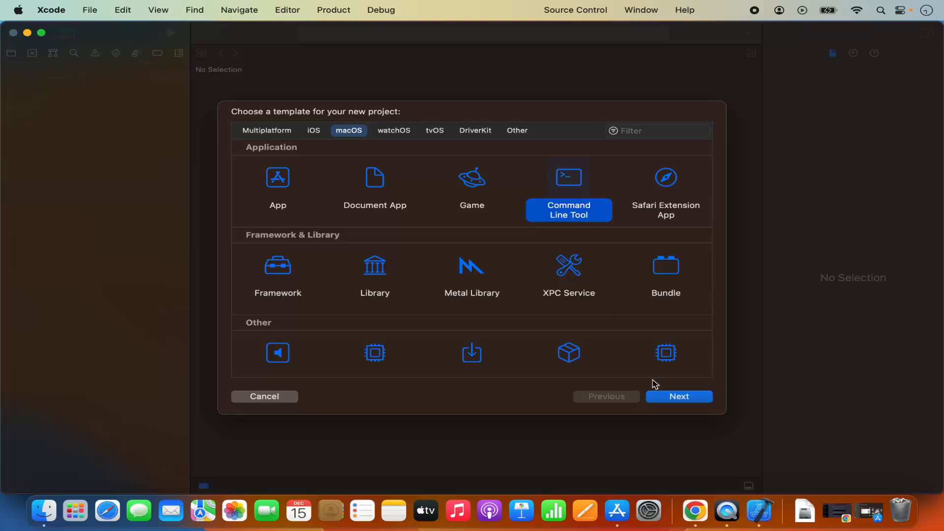
pyautogui.click(679, 397)
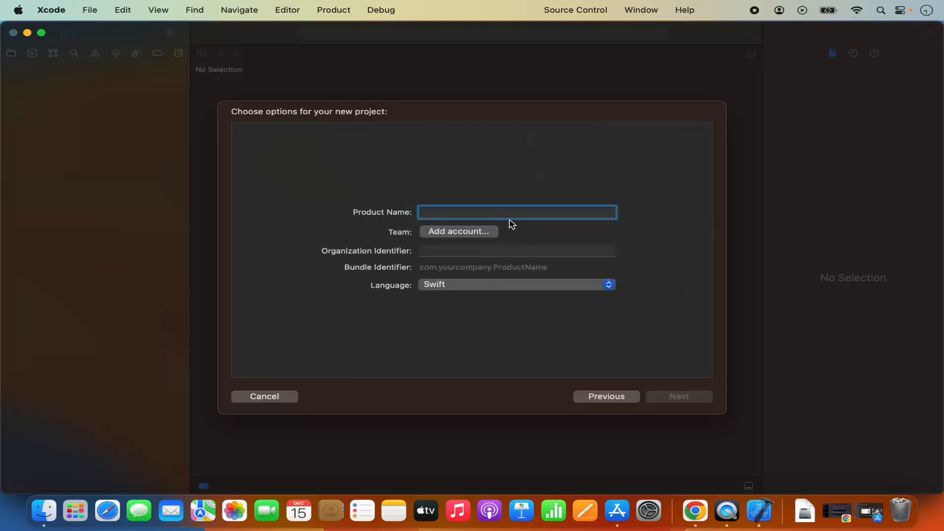
pyautogui.moveTo(517, 211)
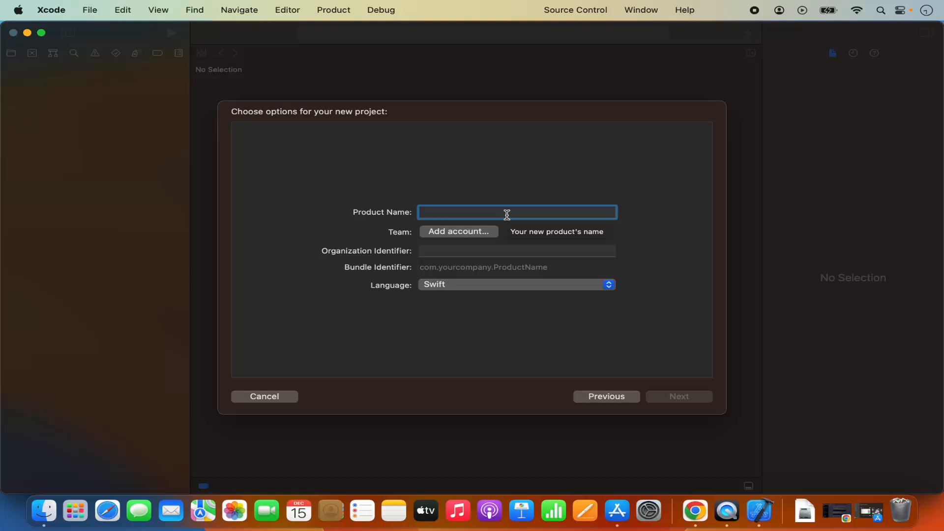
# Step: Set the project language to C++ and enter 'DemoCPP' as the product name
pyautogui.click(515, 284)
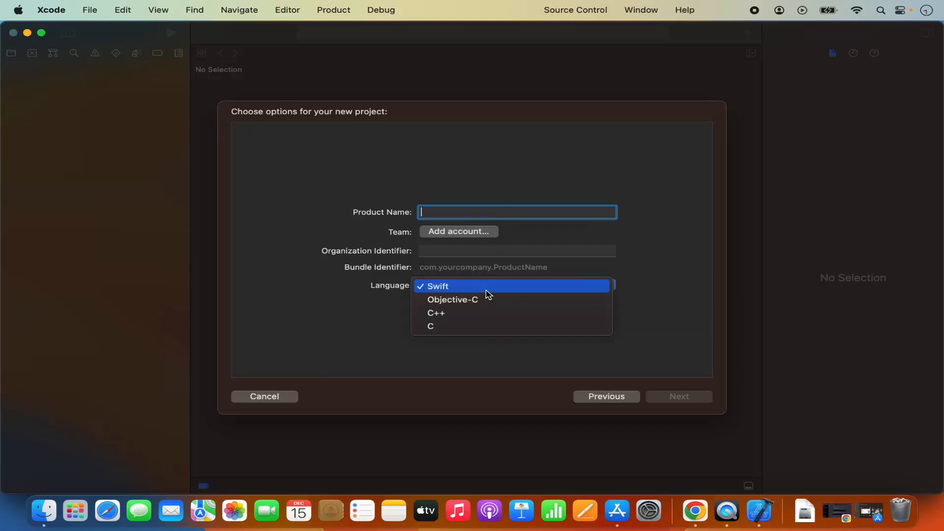
pyautogui.moveTo(475, 313)
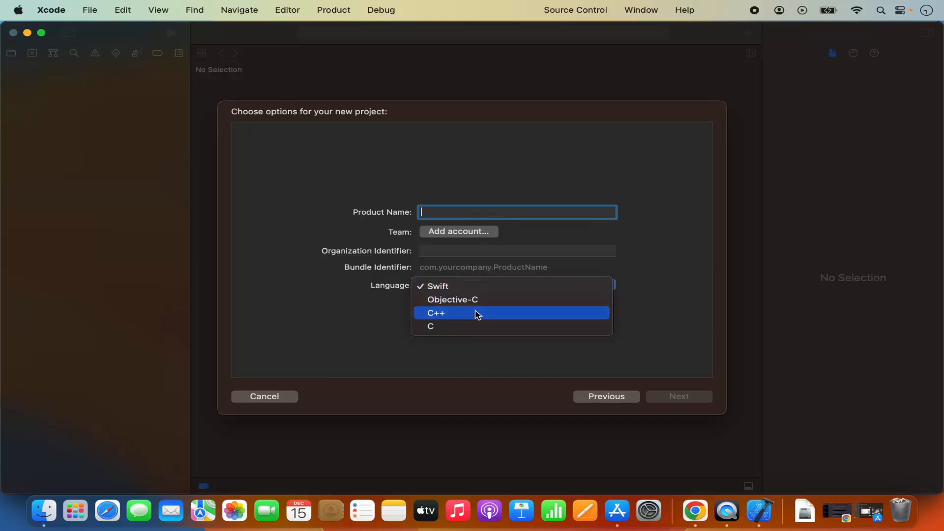
pyautogui.click(436, 313)
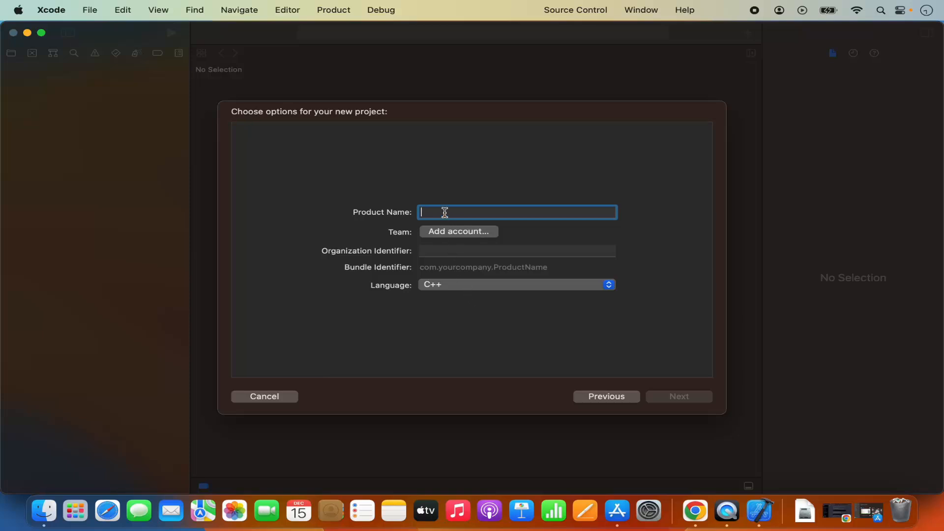
pyautogui.write('D')
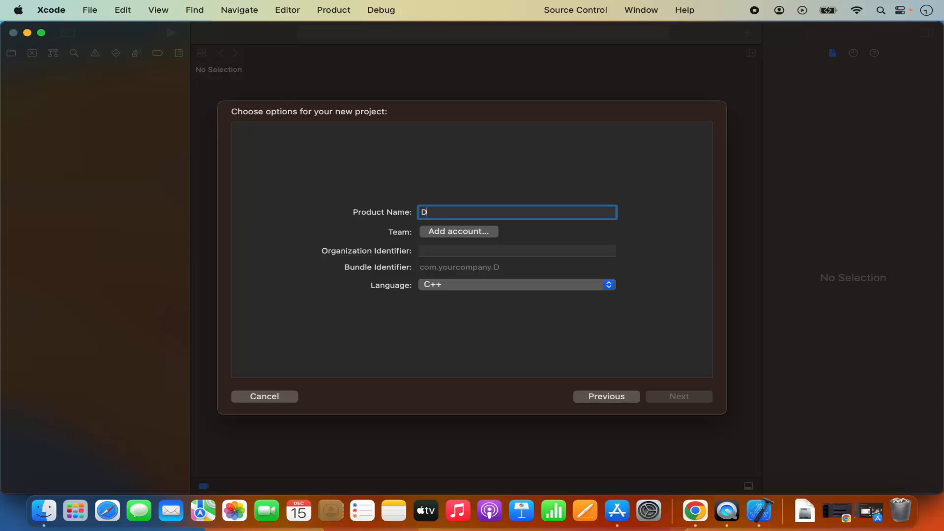
pyautogui.write('emo')
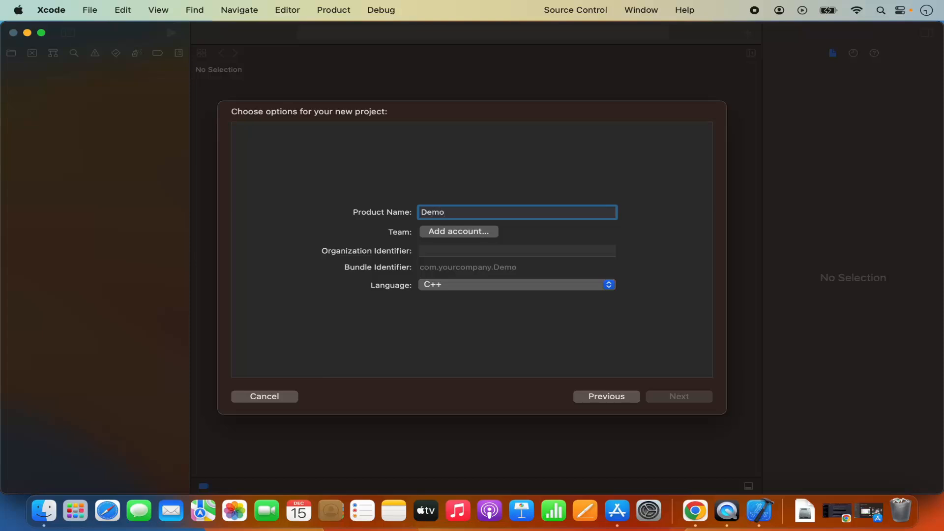
pyautogui.write('CPP')
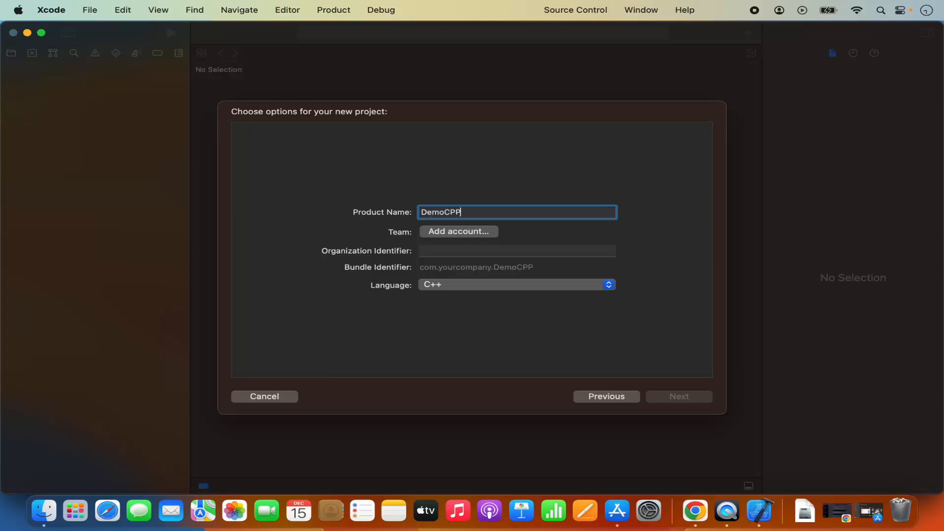
pyautogui.moveTo(420, 239)
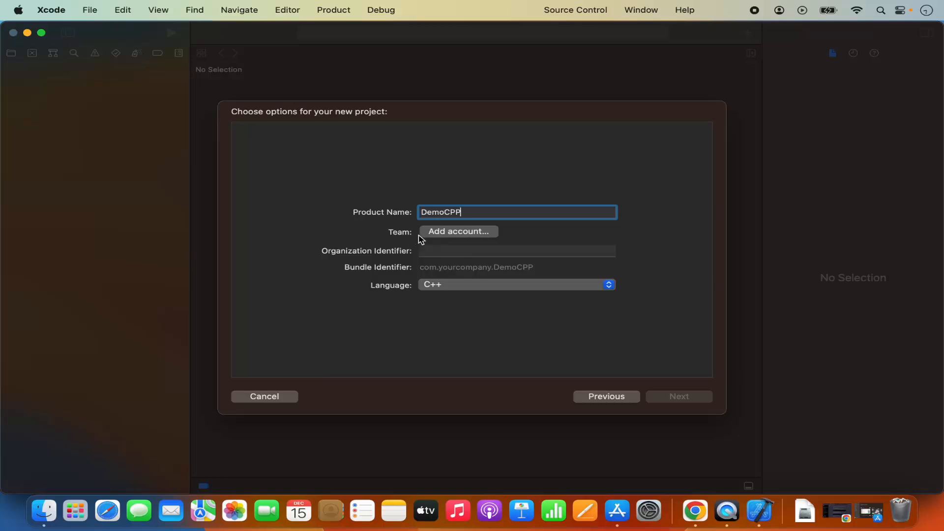
pyautogui.moveTo(453, 241)
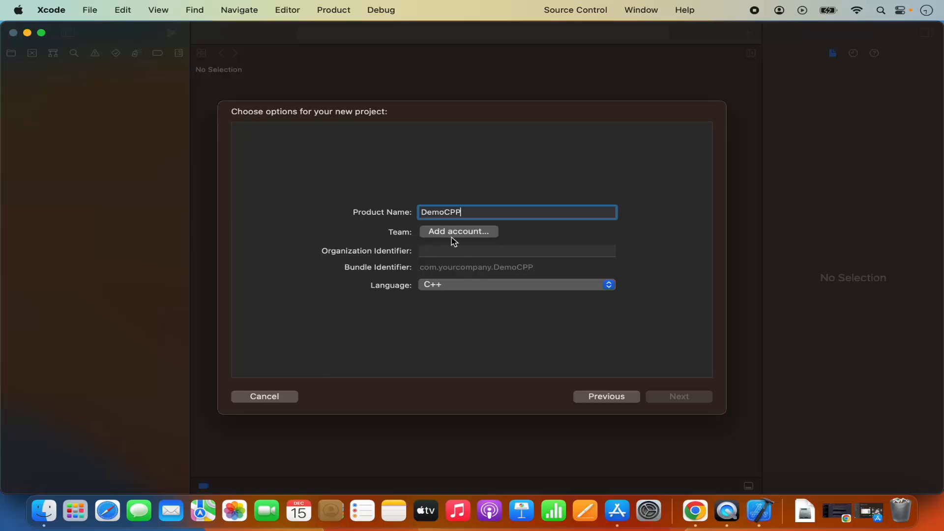
pyautogui.moveTo(444, 264)
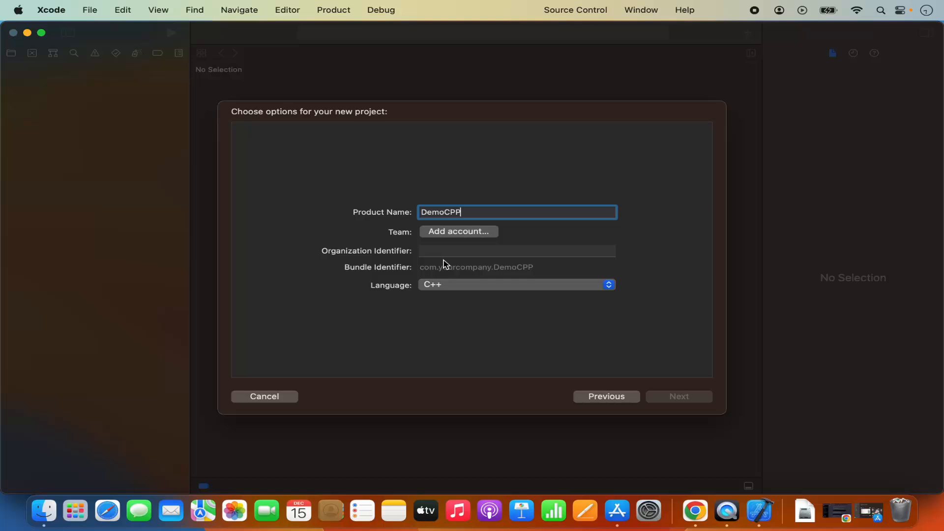
pyautogui.moveTo(390, 258)
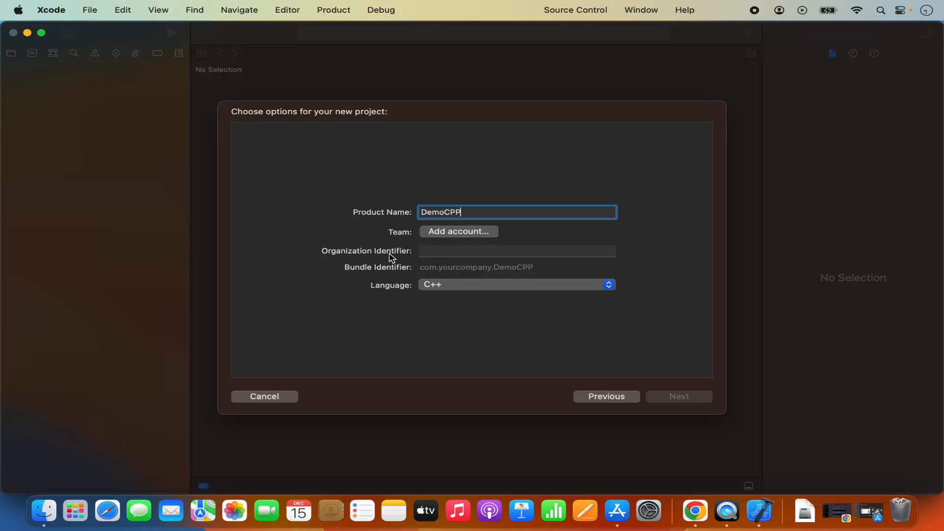
# Step: Enter 'codebind' as the organization identifier and proceed to the save location sheet
pyautogui.click(516, 251)
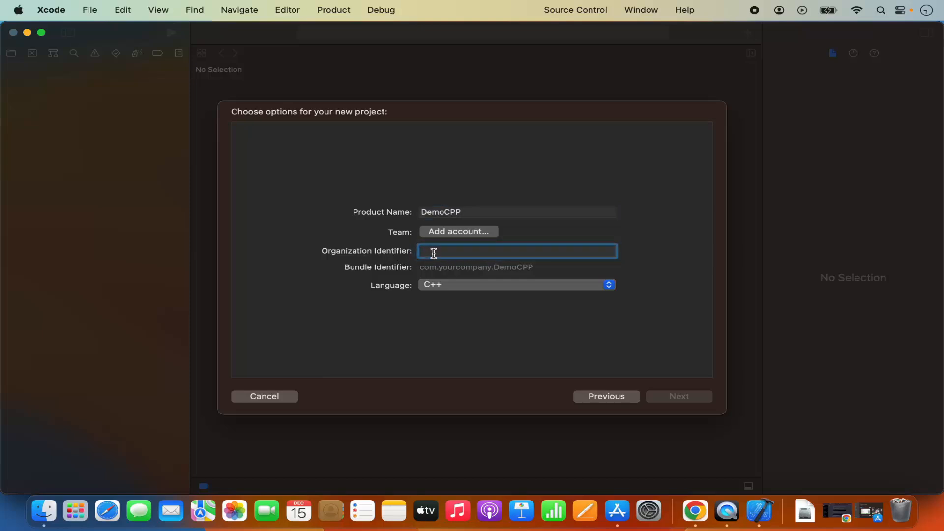
pyautogui.write('code')
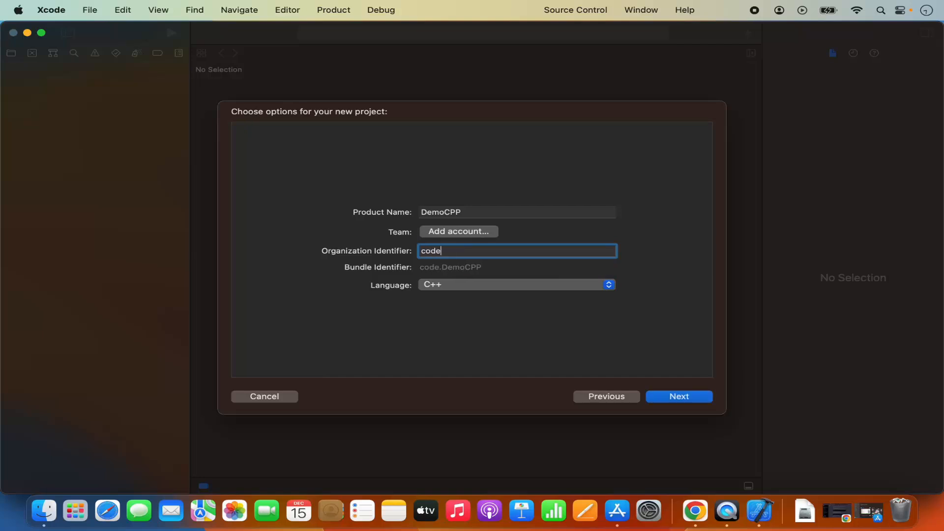
pyautogui.write('bin')
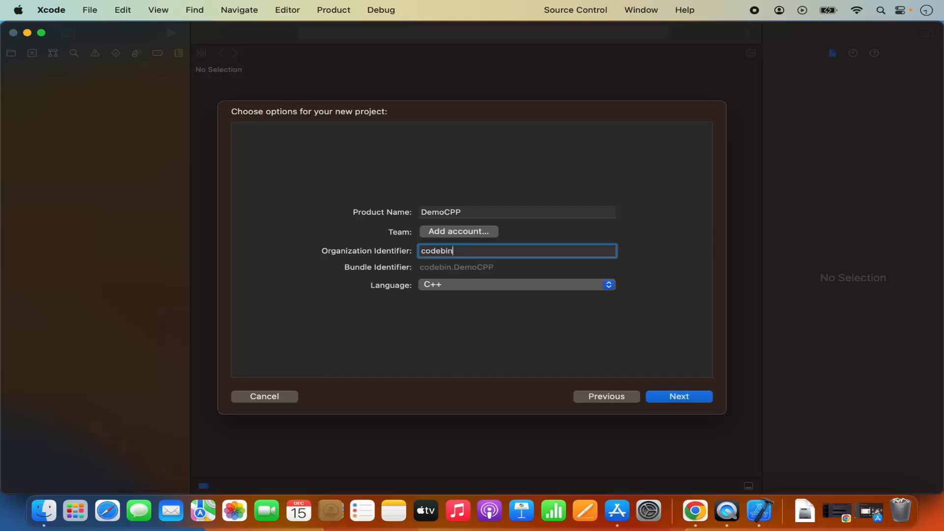
pyautogui.write('d')
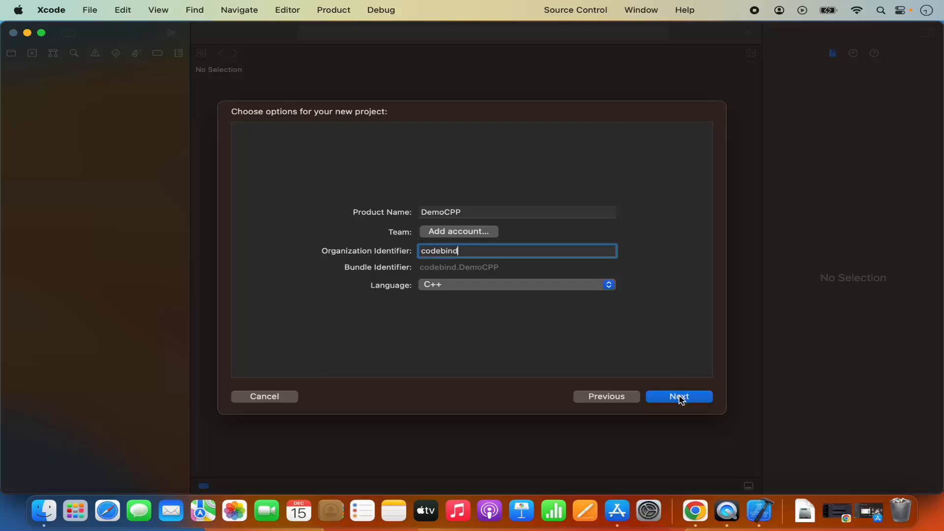
pyautogui.click(679, 396)
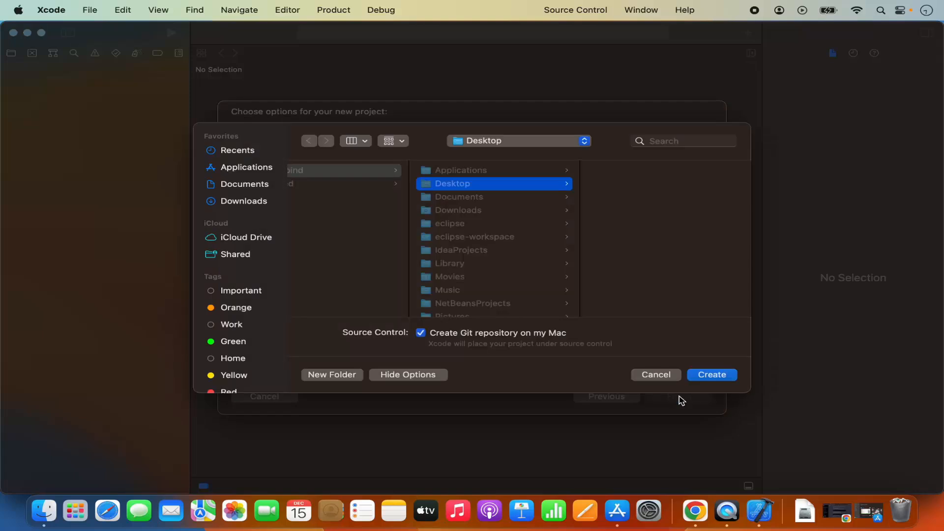
pyautogui.moveTo(567, 257)
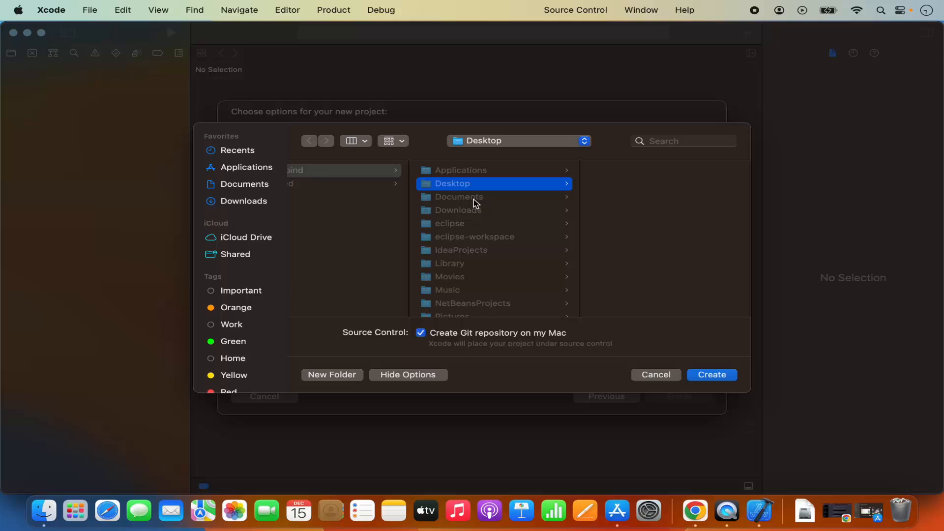
# Step: Create the DemoCPP project in Documents with Git repository creation turned off
pyautogui.click(459, 197)
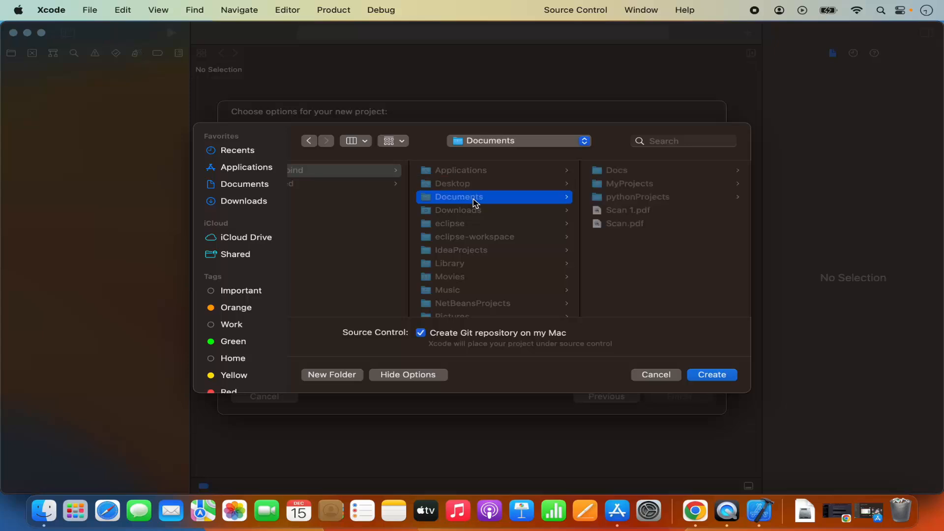
pyautogui.moveTo(504, 202)
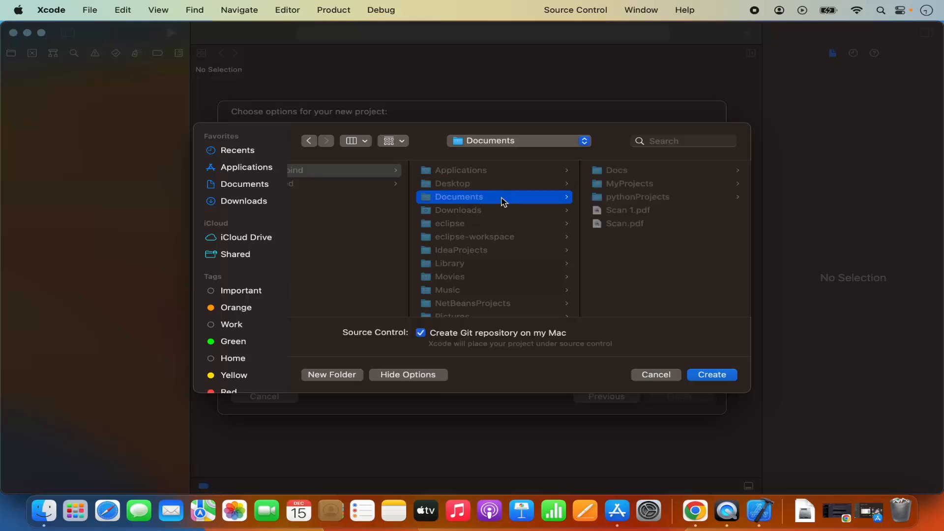
pyautogui.moveTo(400, 341)
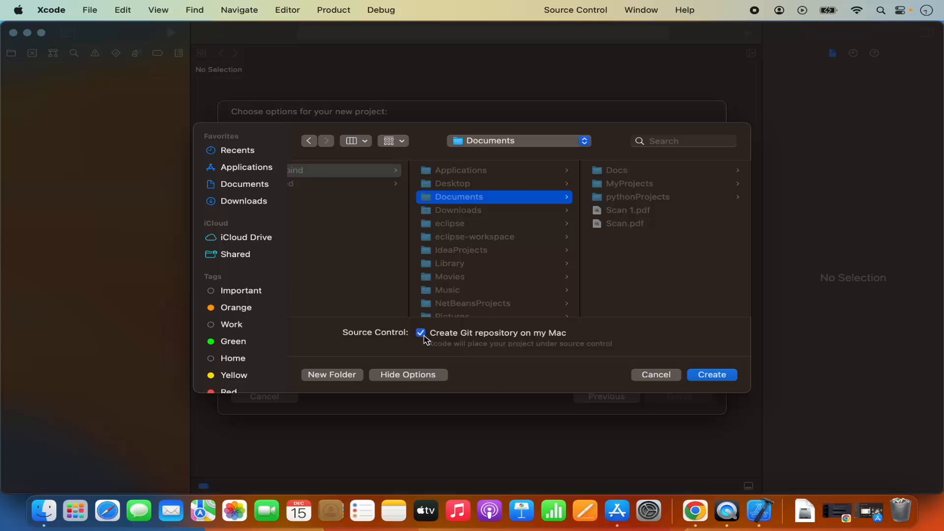
pyautogui.click(421, 333)
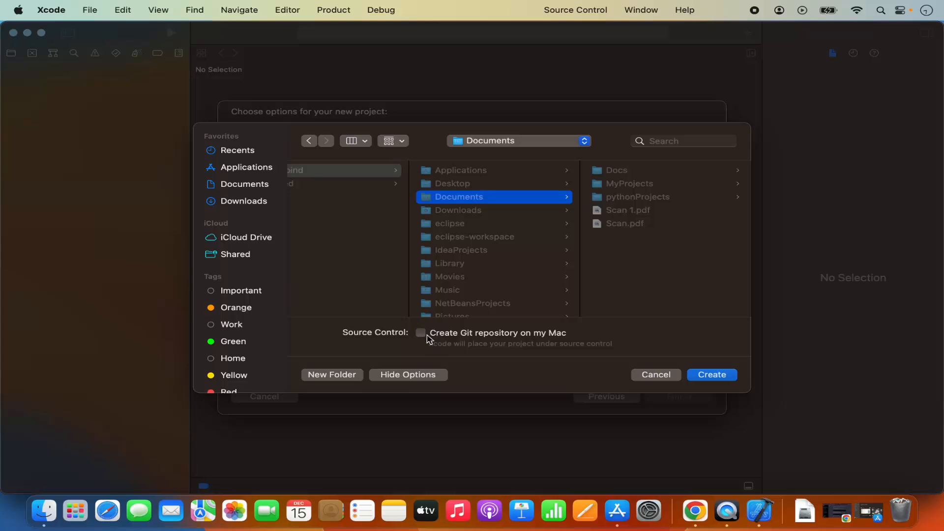
pyautogui.moveTo(626, 359)
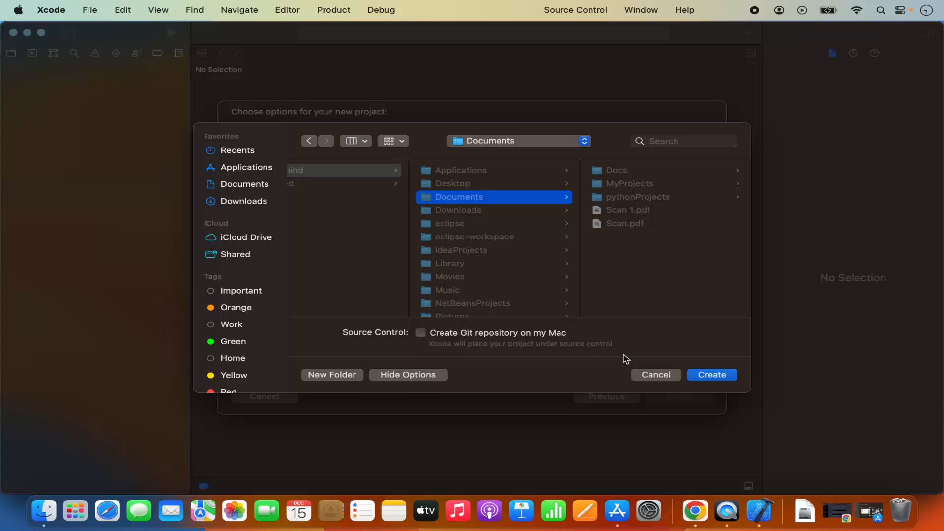
pyautogui.click(711, 374)
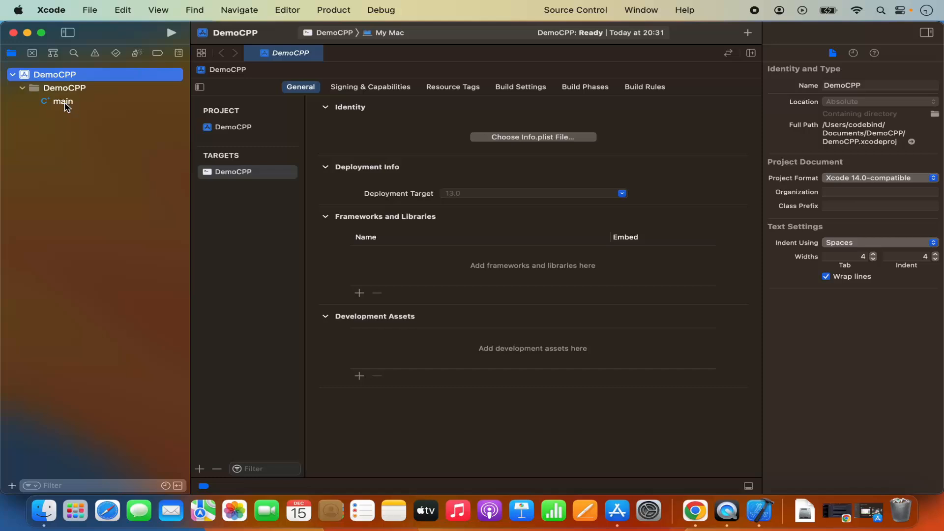
# Step: Open main.cpp from the Project Navigator to view the Hello, World! template
pyautogui.click(62, 101)
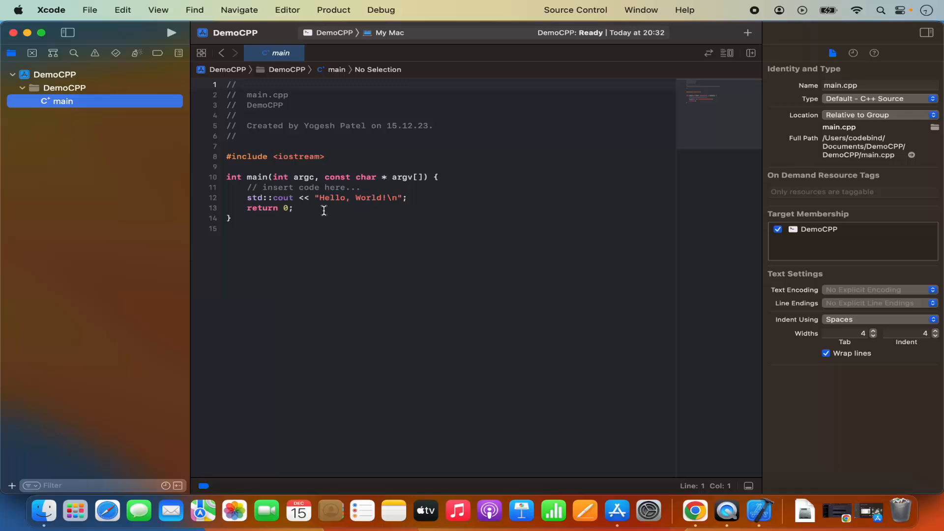
pyautogui.moveTo(345, 212)
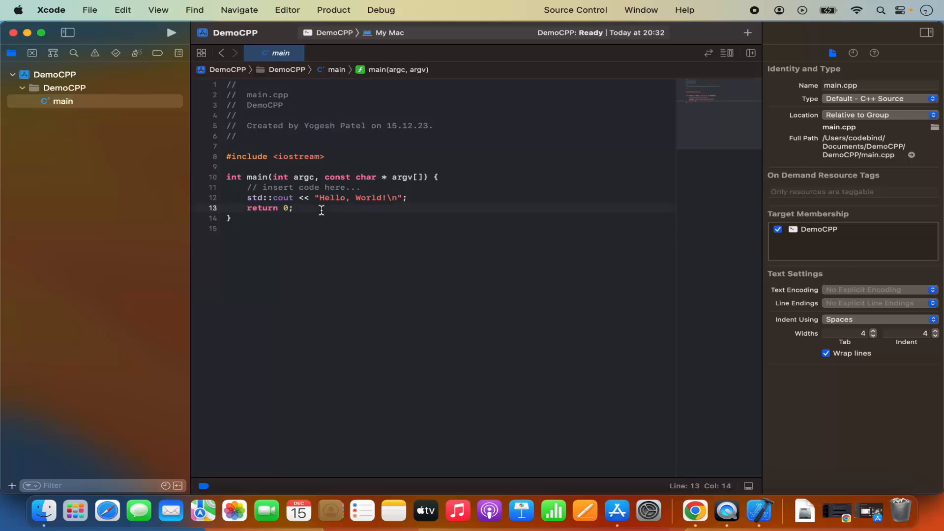
pyautogui.moveTo(338, 16)
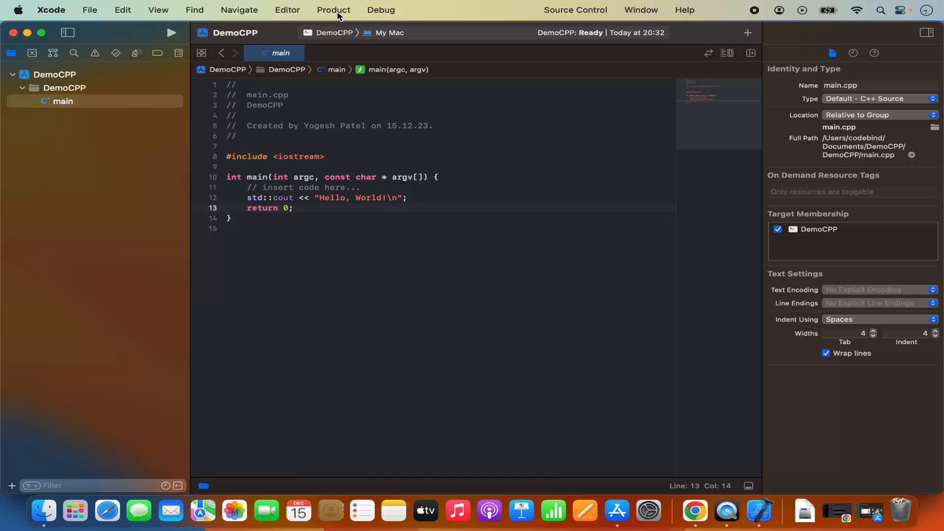
# Step: Build DemoCPP from the Product menu so it reports Build Succeeded
pyautogui.click(332, 10)
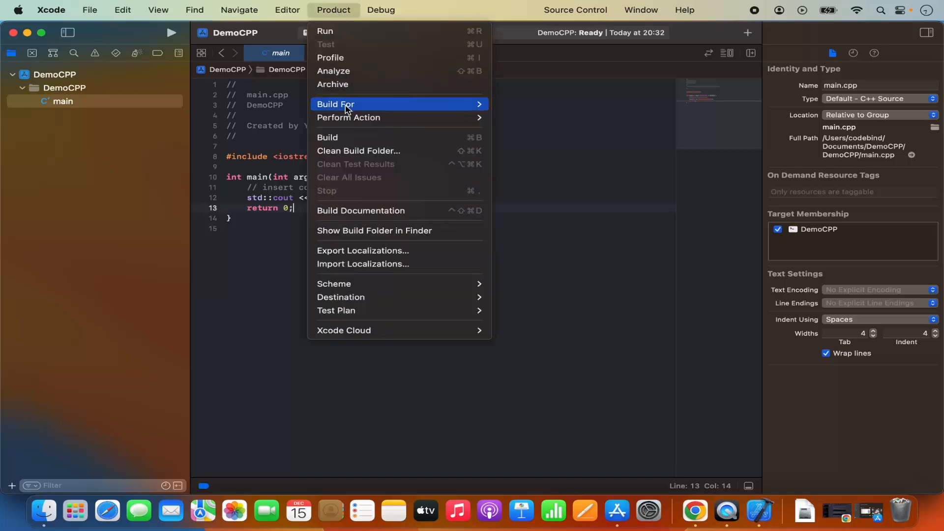
pyautogui.moveTo(353, 137)
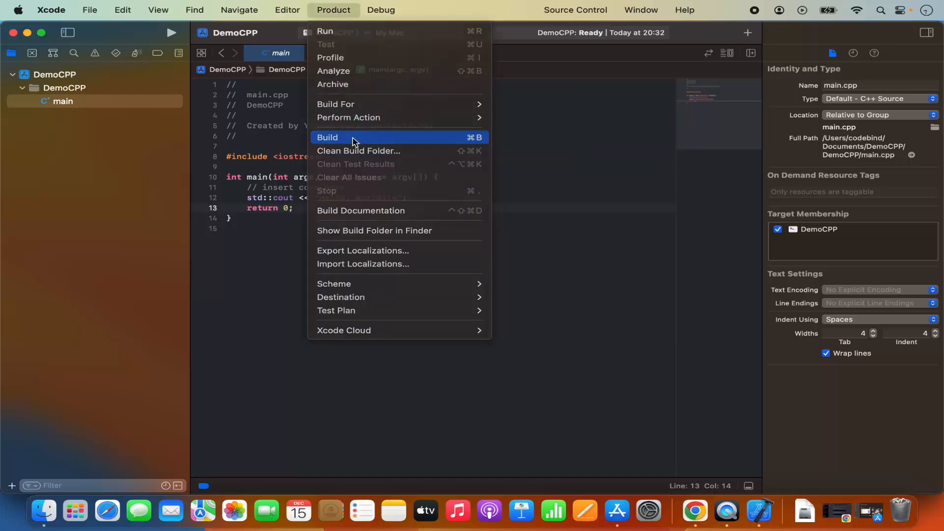
pyautogui.click(327, 137)
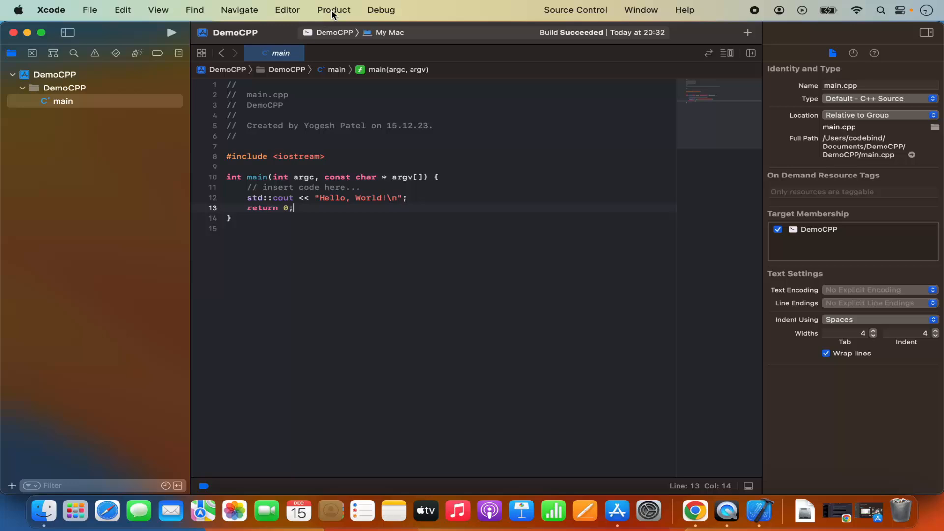
pyautogui.click(332, 10)
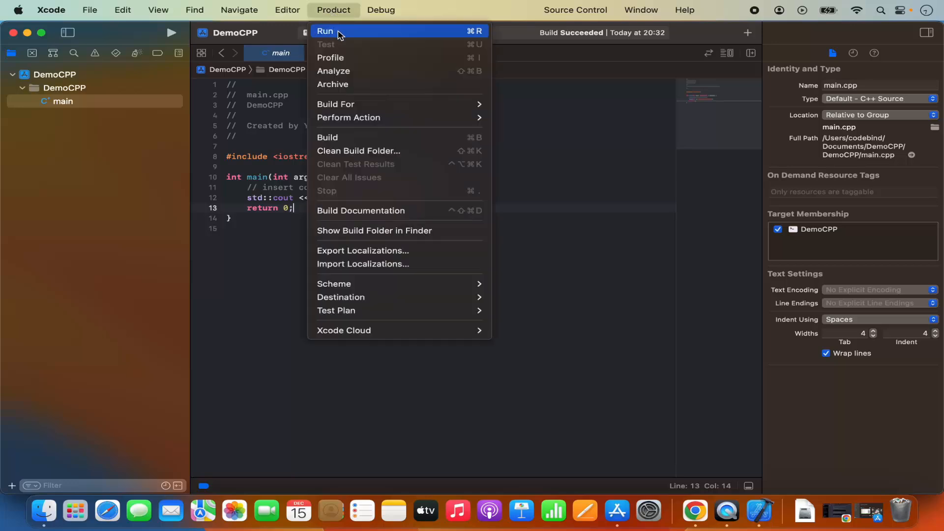
# Step: Run the DemoCPP Hello World program from the Product menu
pyautogui.click(325, 30)
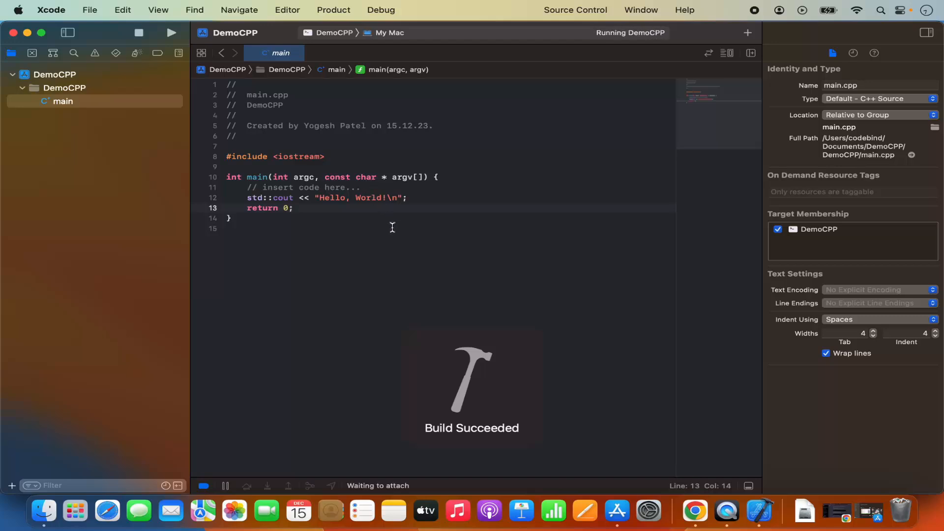